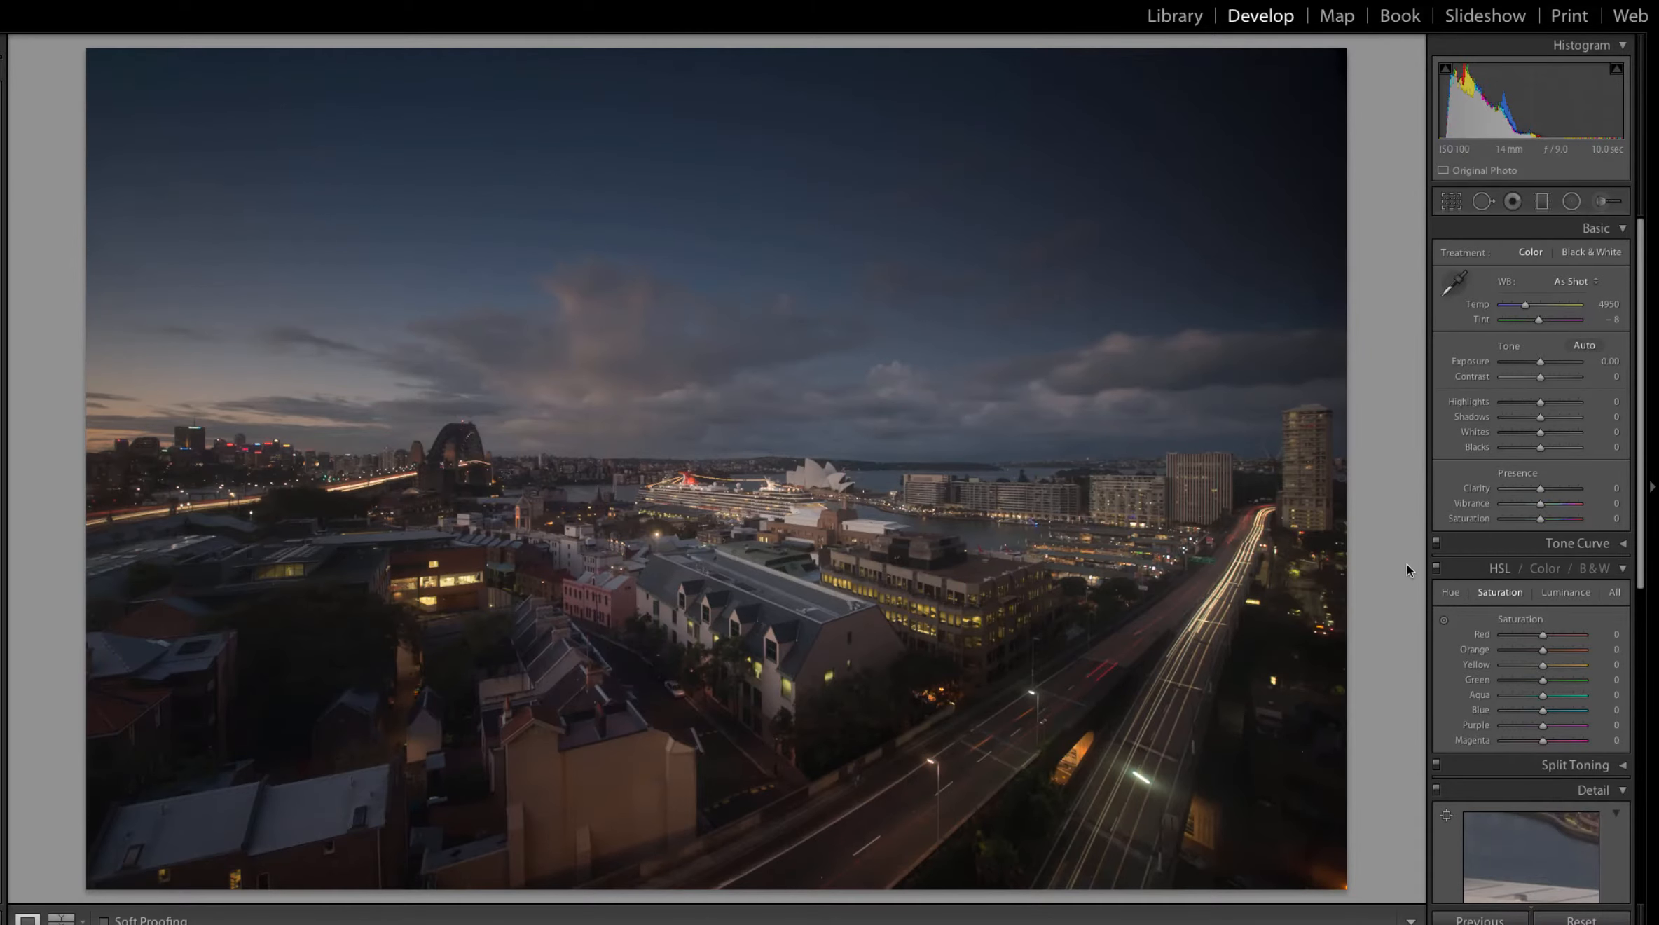
mouse_move(1147, 585)
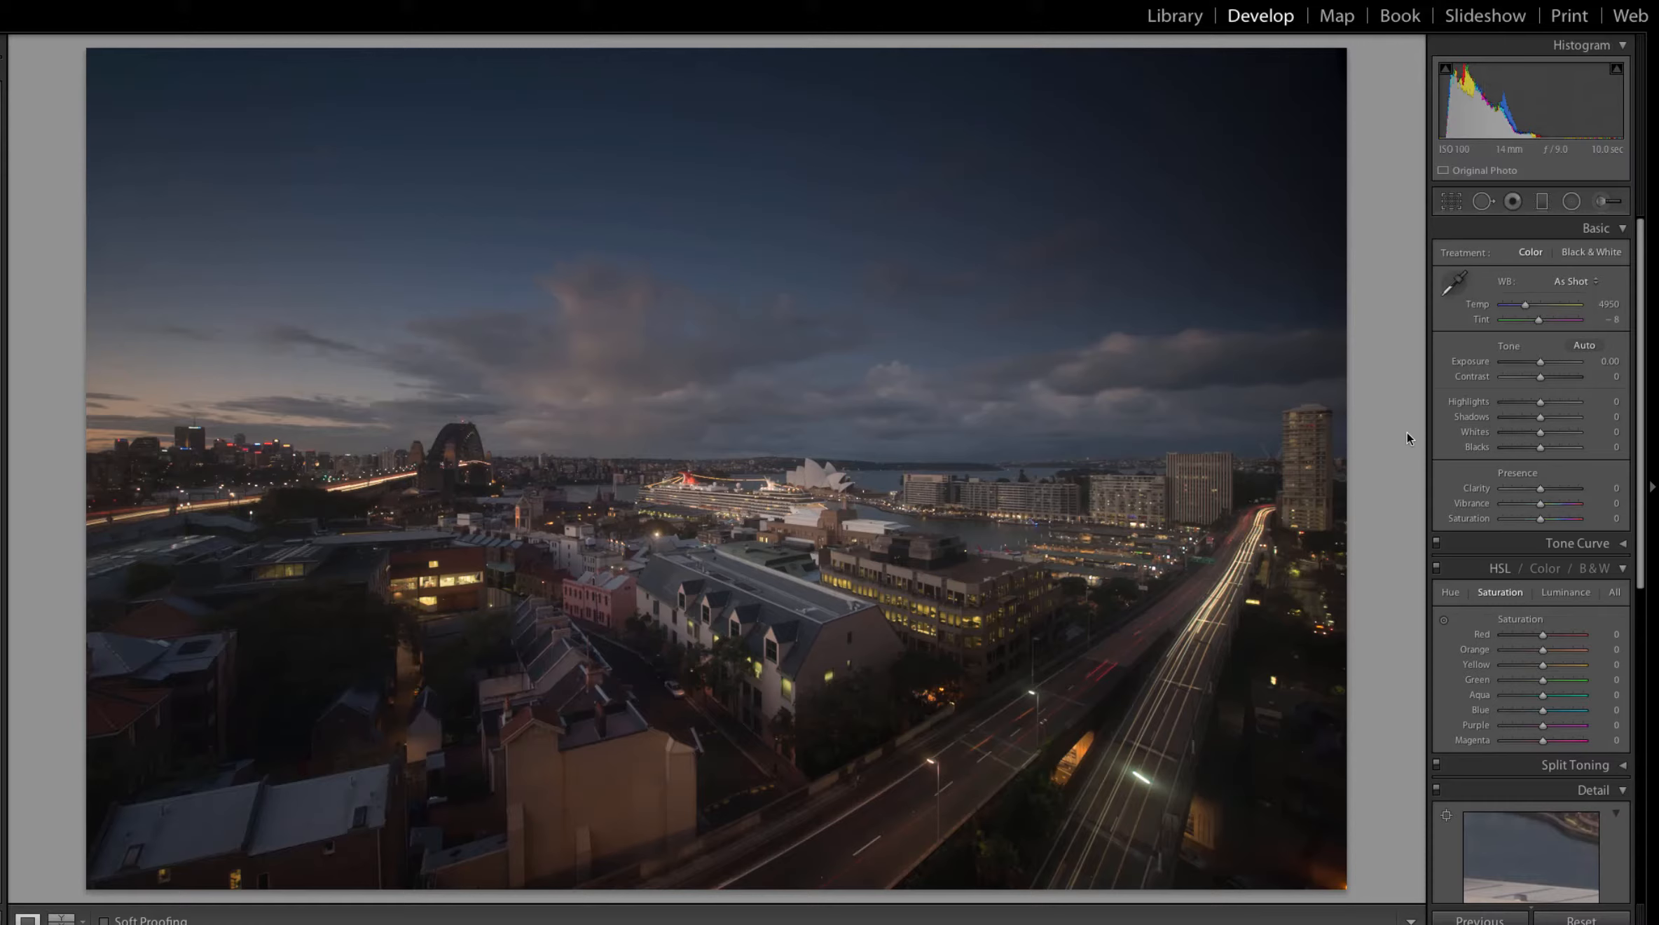
mouse_move(1348, 603)
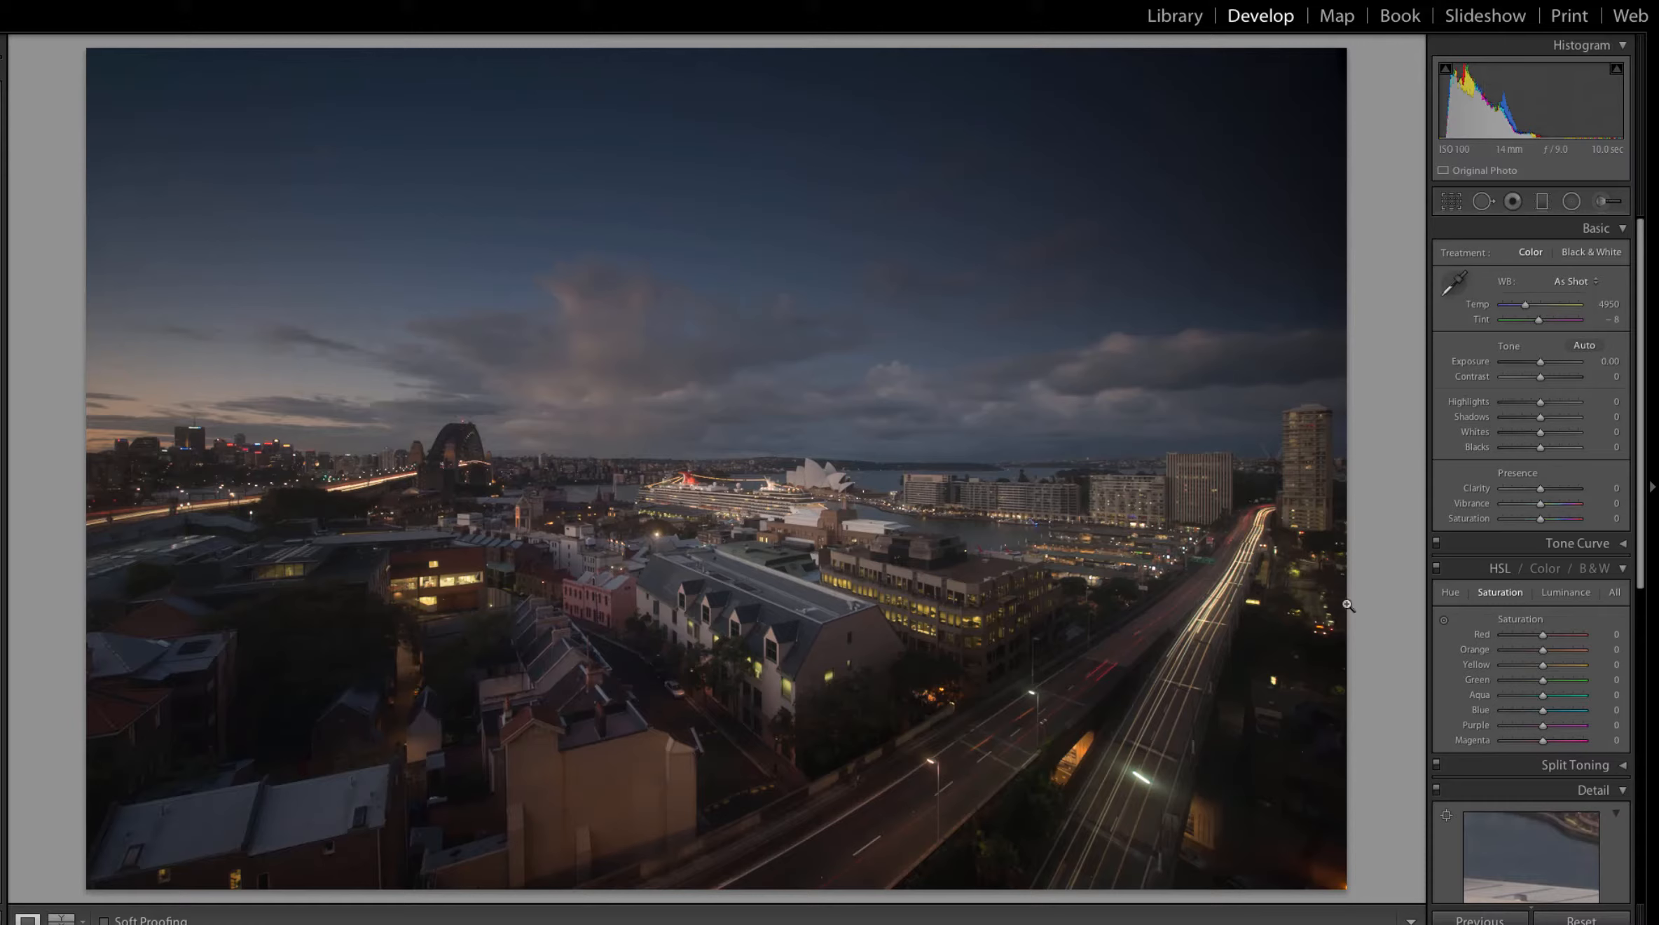
mouse_move(1352, 720)
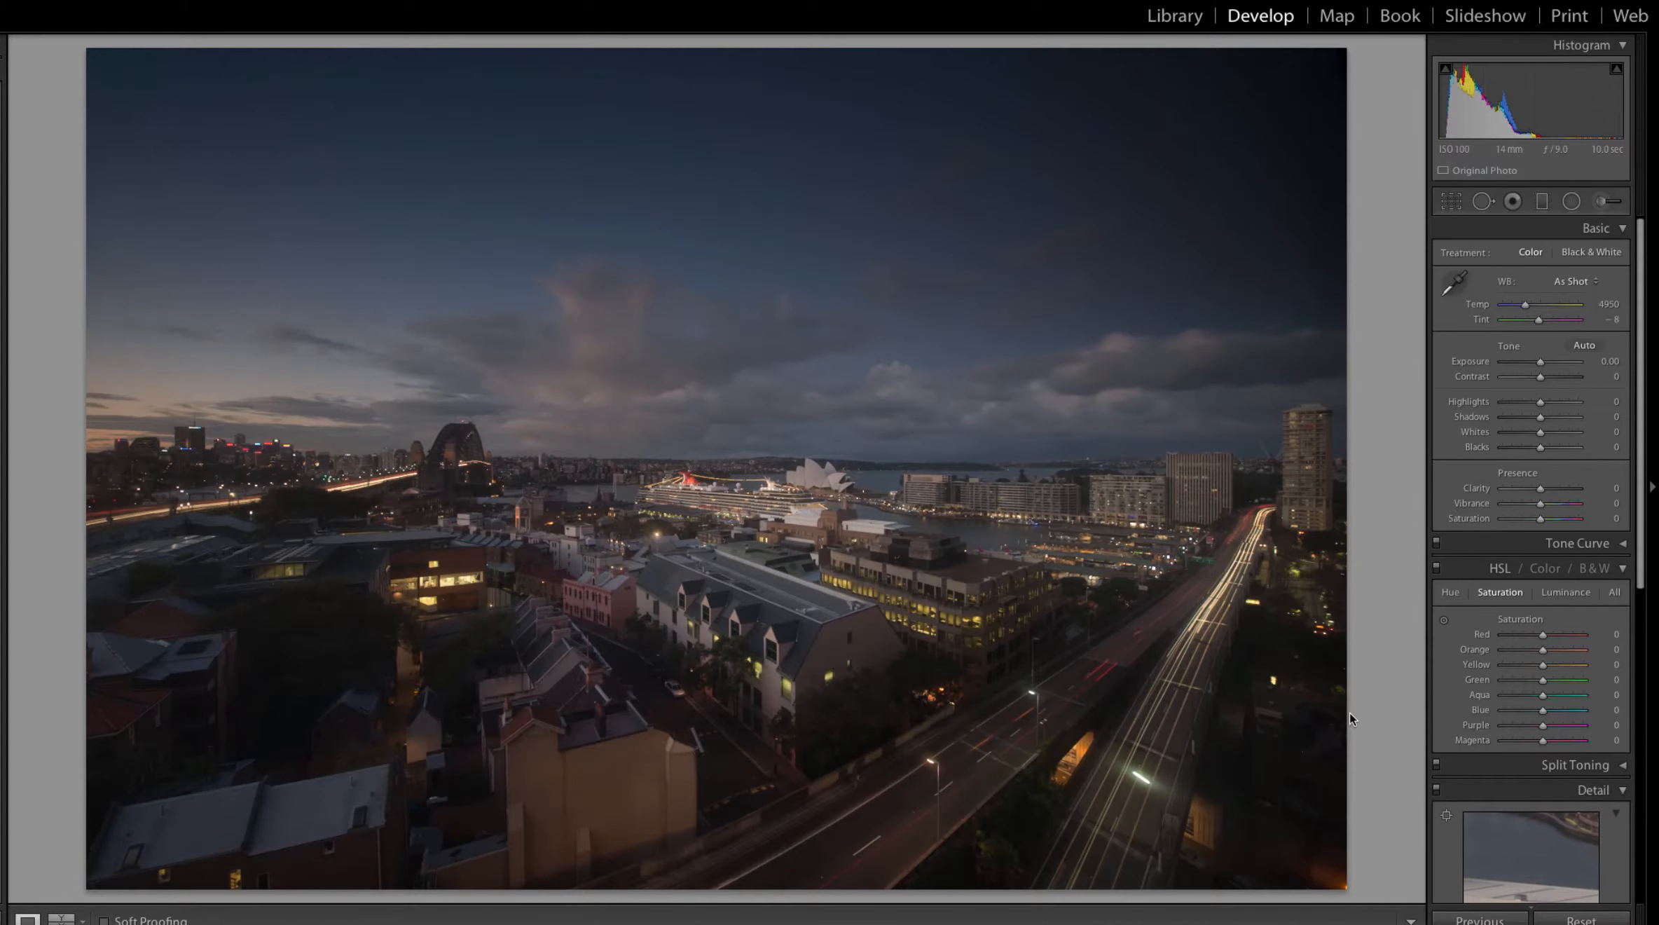
mouse_move(692, 530)
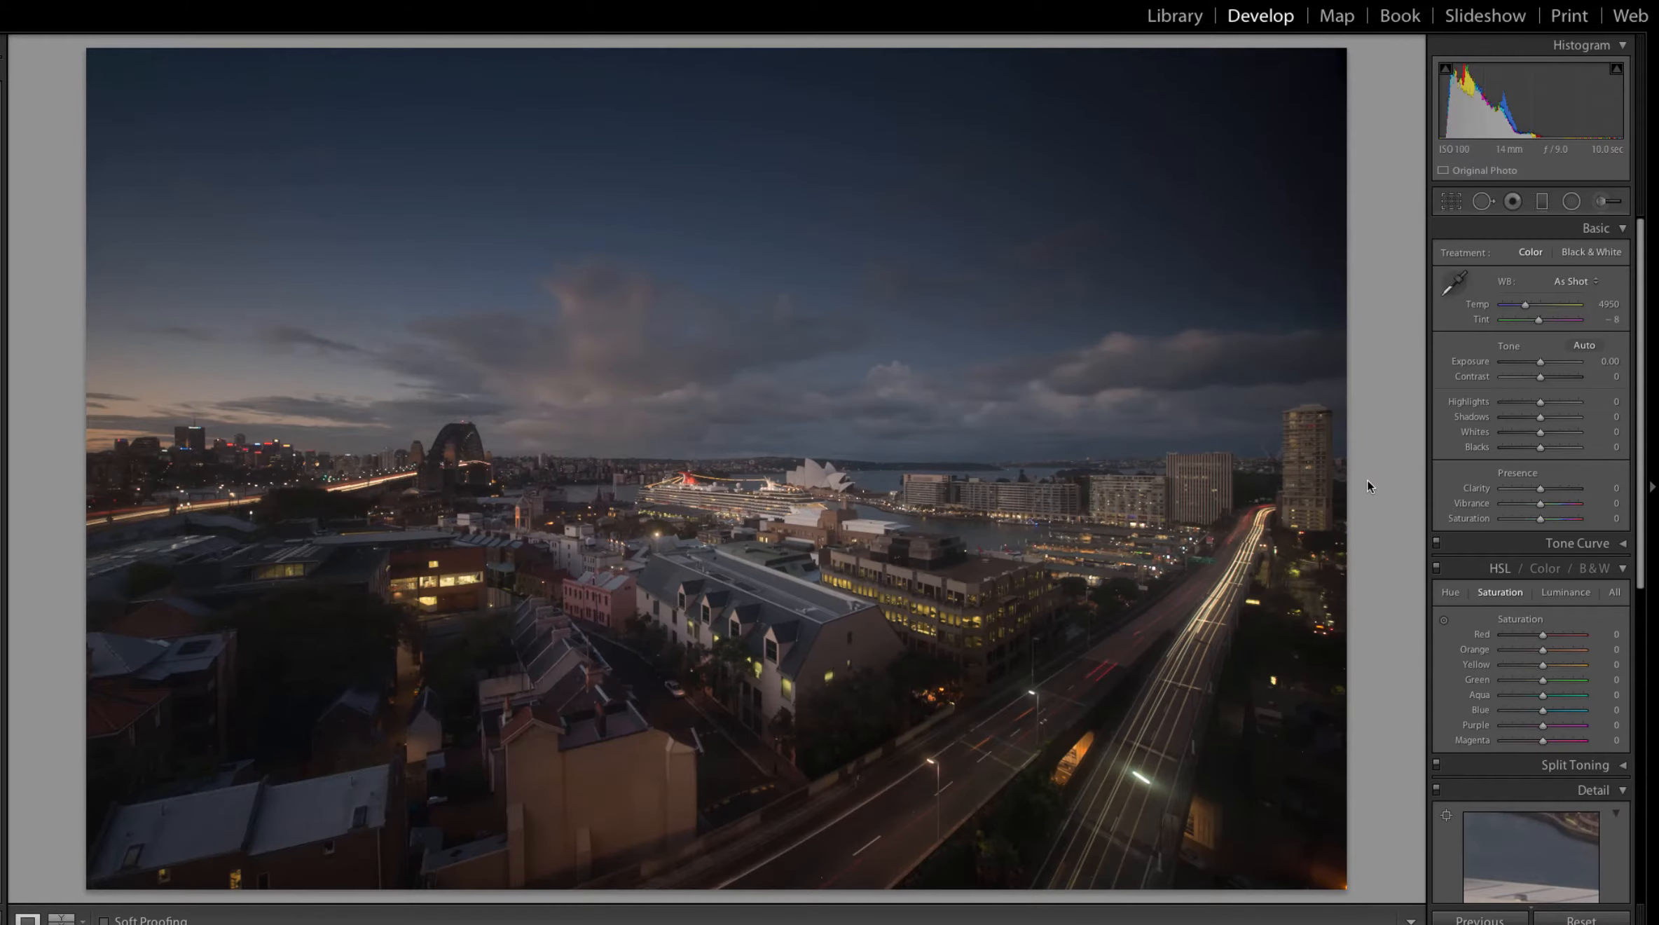
Brighten the harbour photo by raising Exposure to about +0.90.
left_click_drag(1523, 362, 1547, 362)
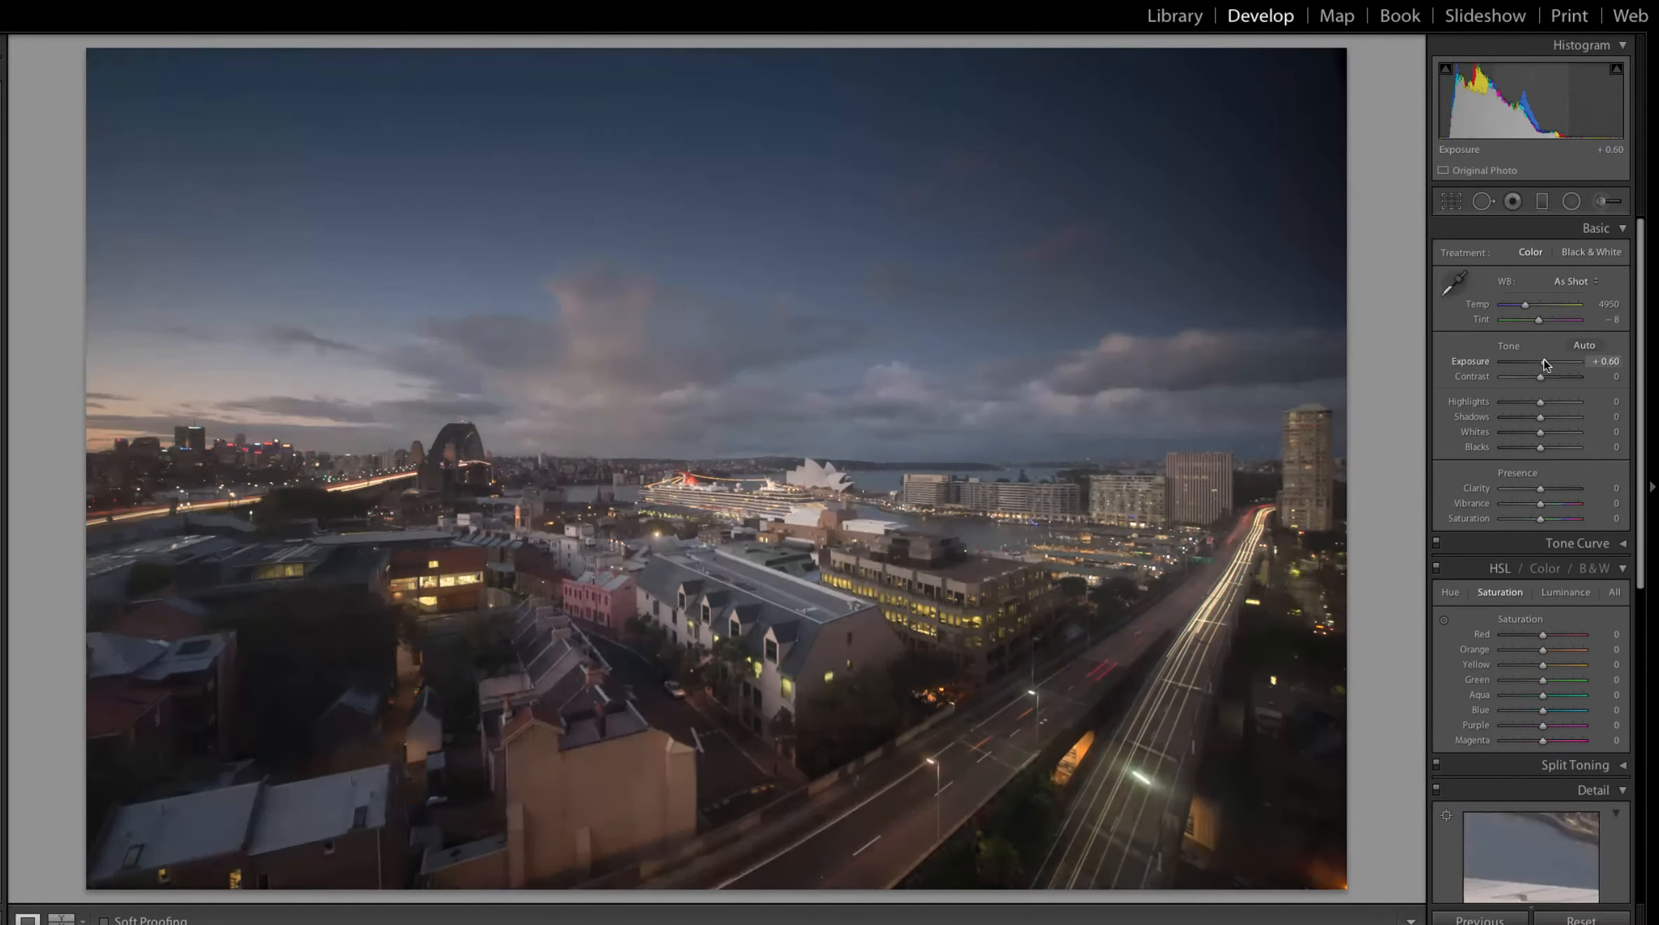
left_click_drag(1540, 367, 1549, 367)
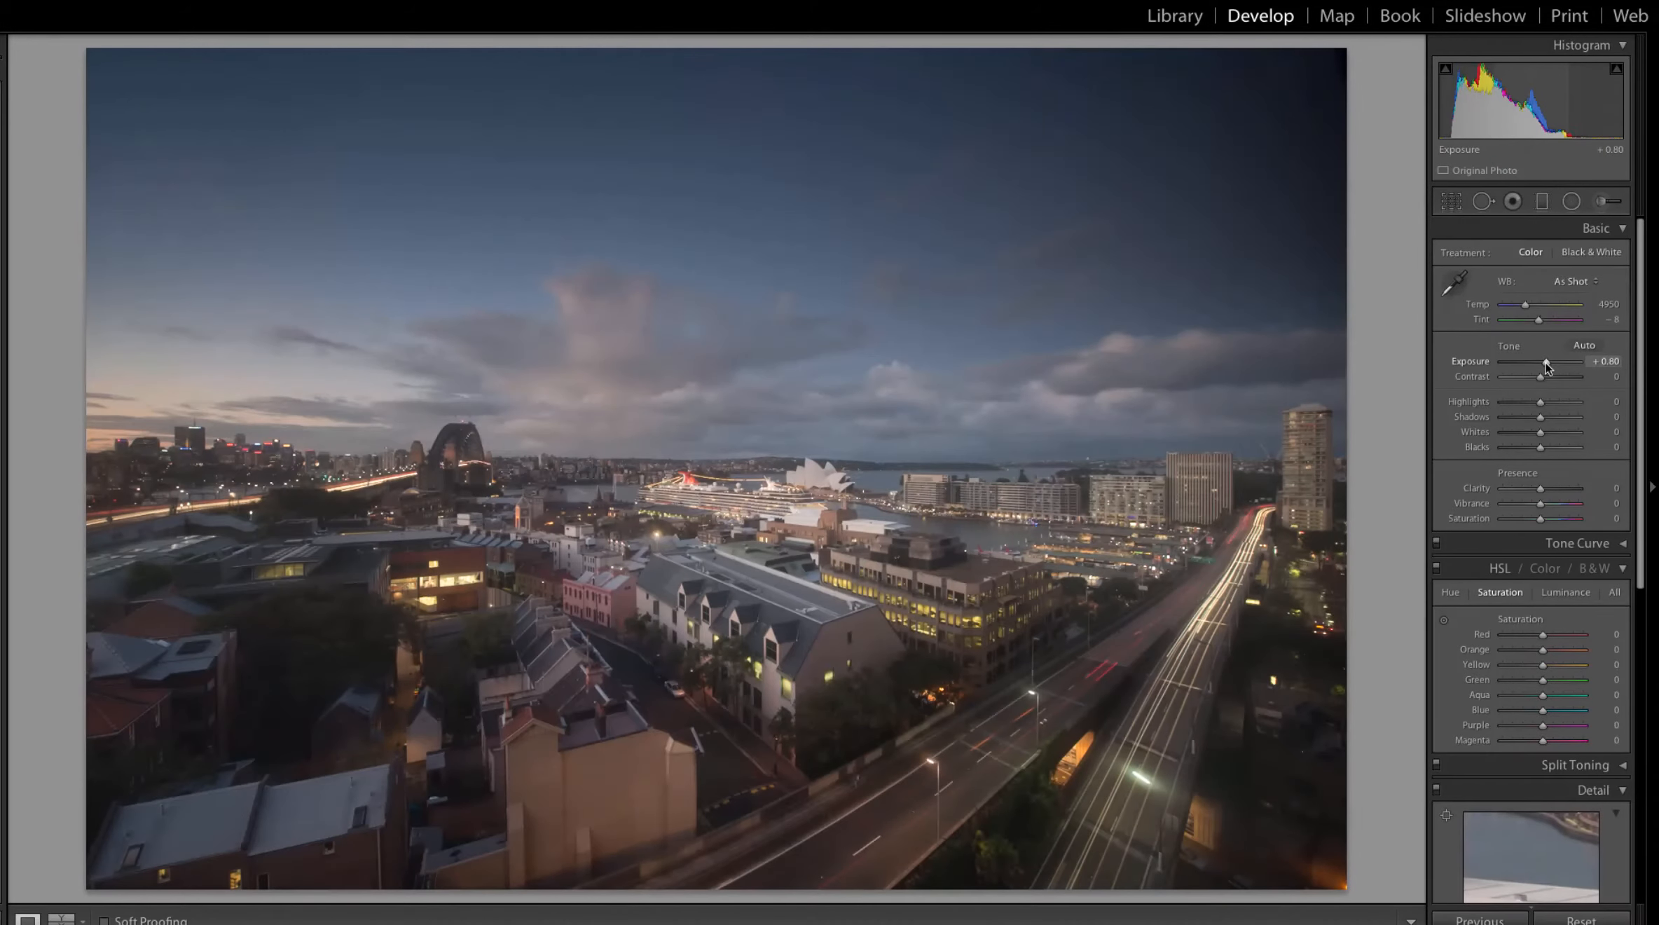
left_click_drag(1544, 364, 1550, 365)
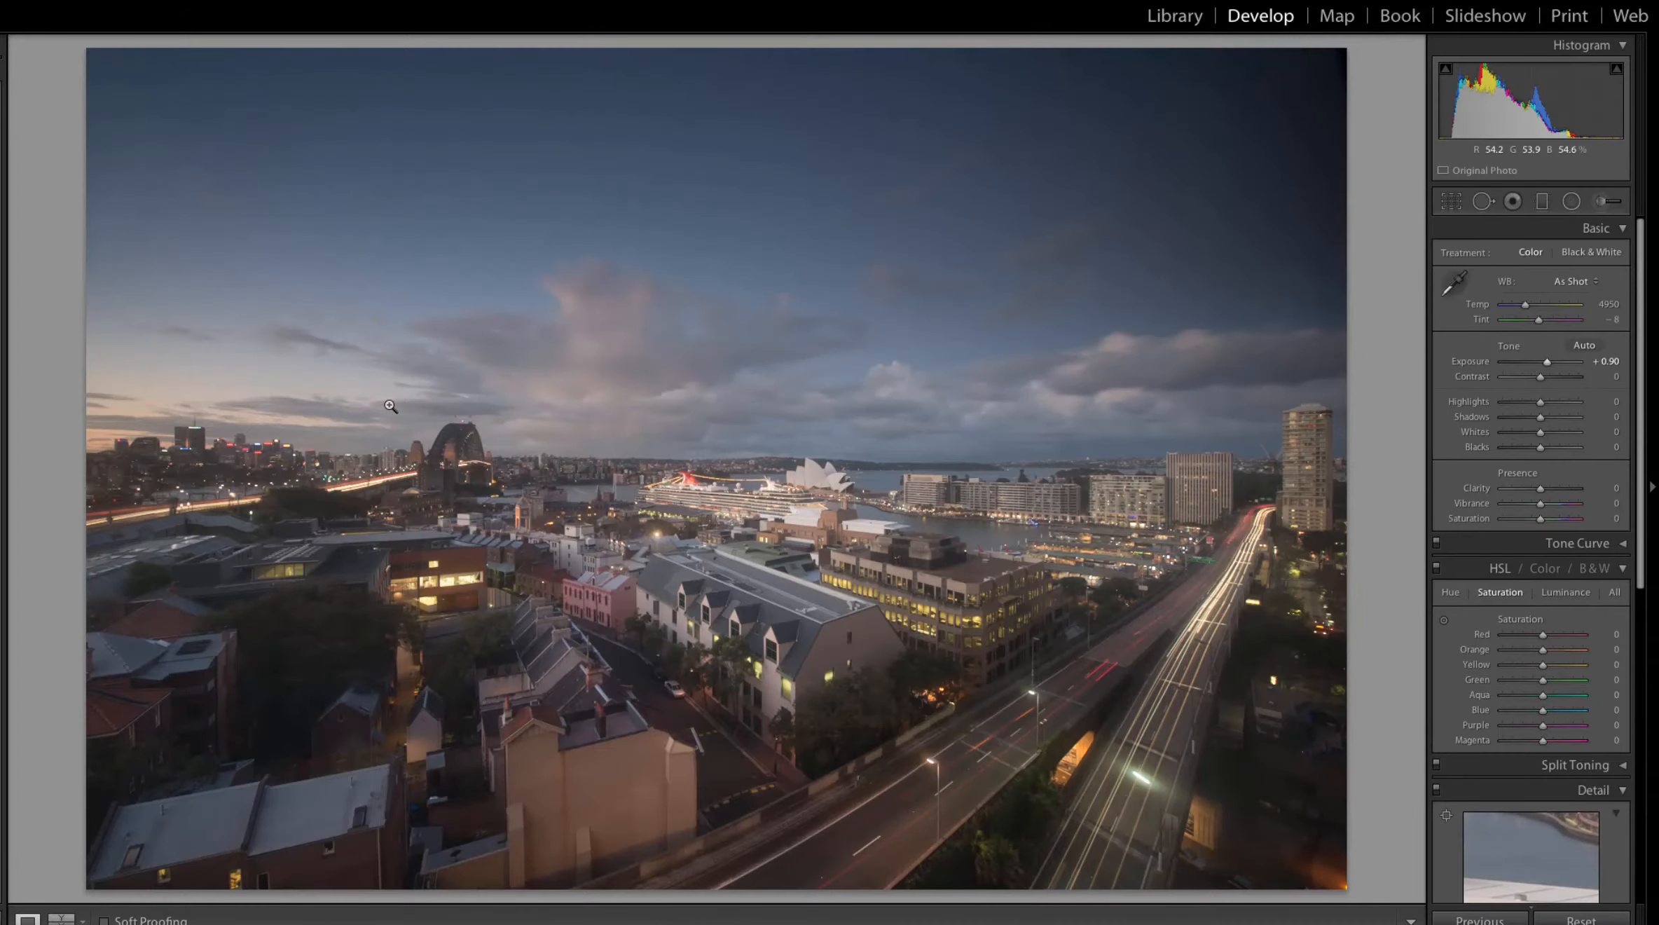
mouse_move(698, 754)
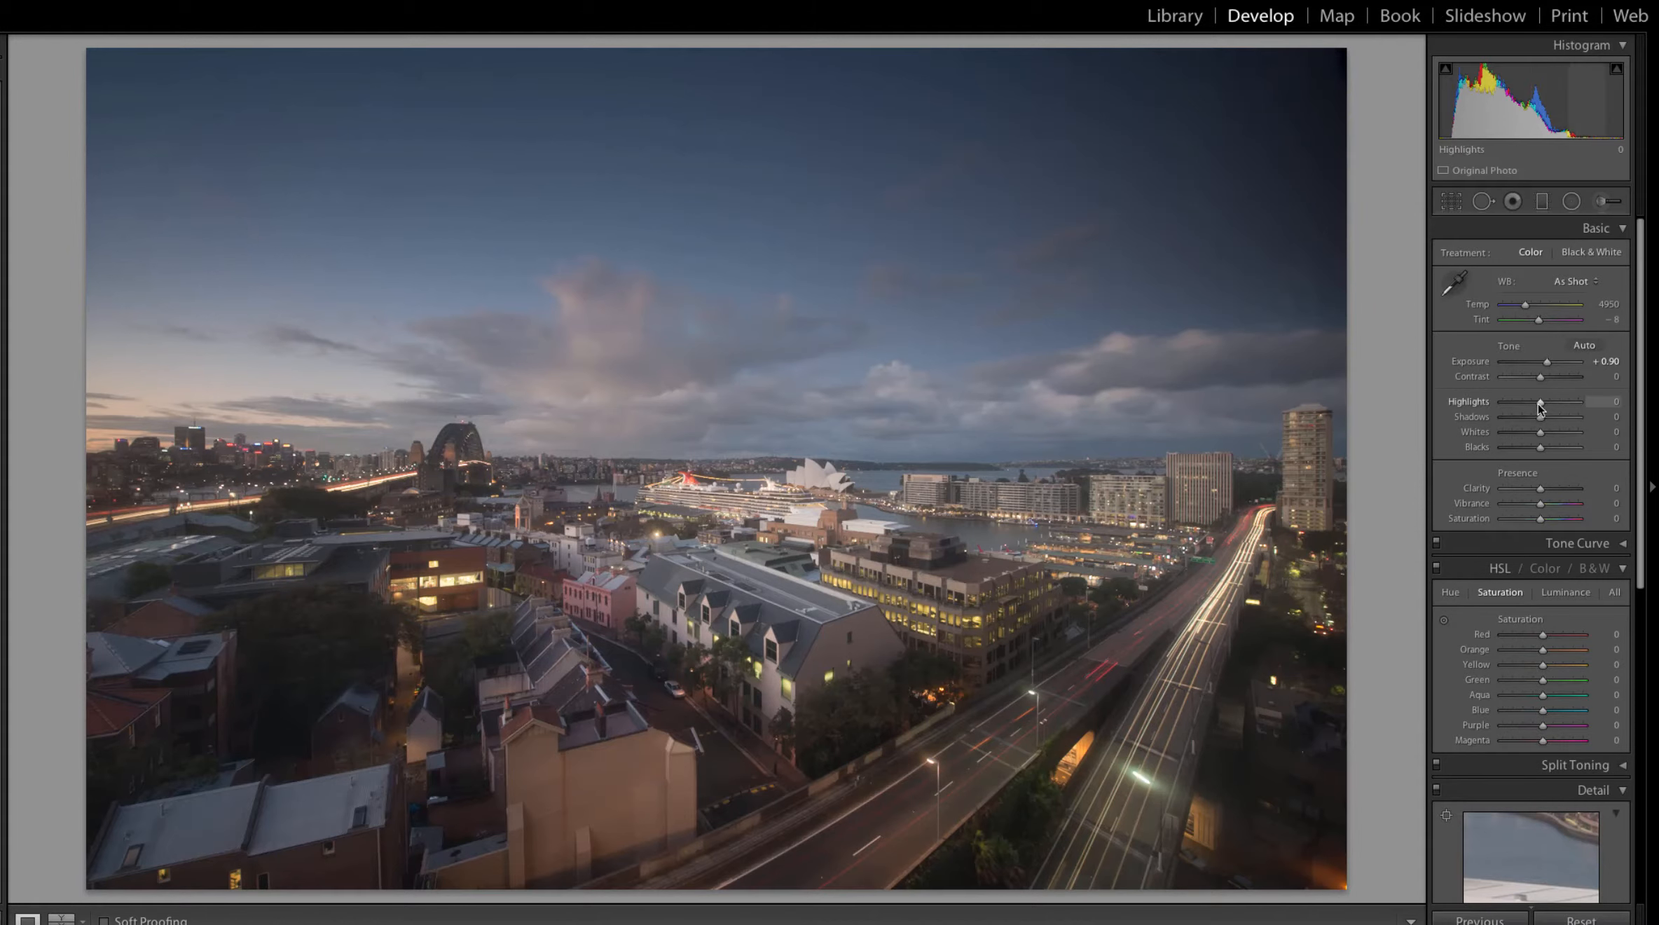
Pull Highlights fully down to -100 and raise Contrast to about +62.
left_click_drag(1571, 401, 1533, 400)
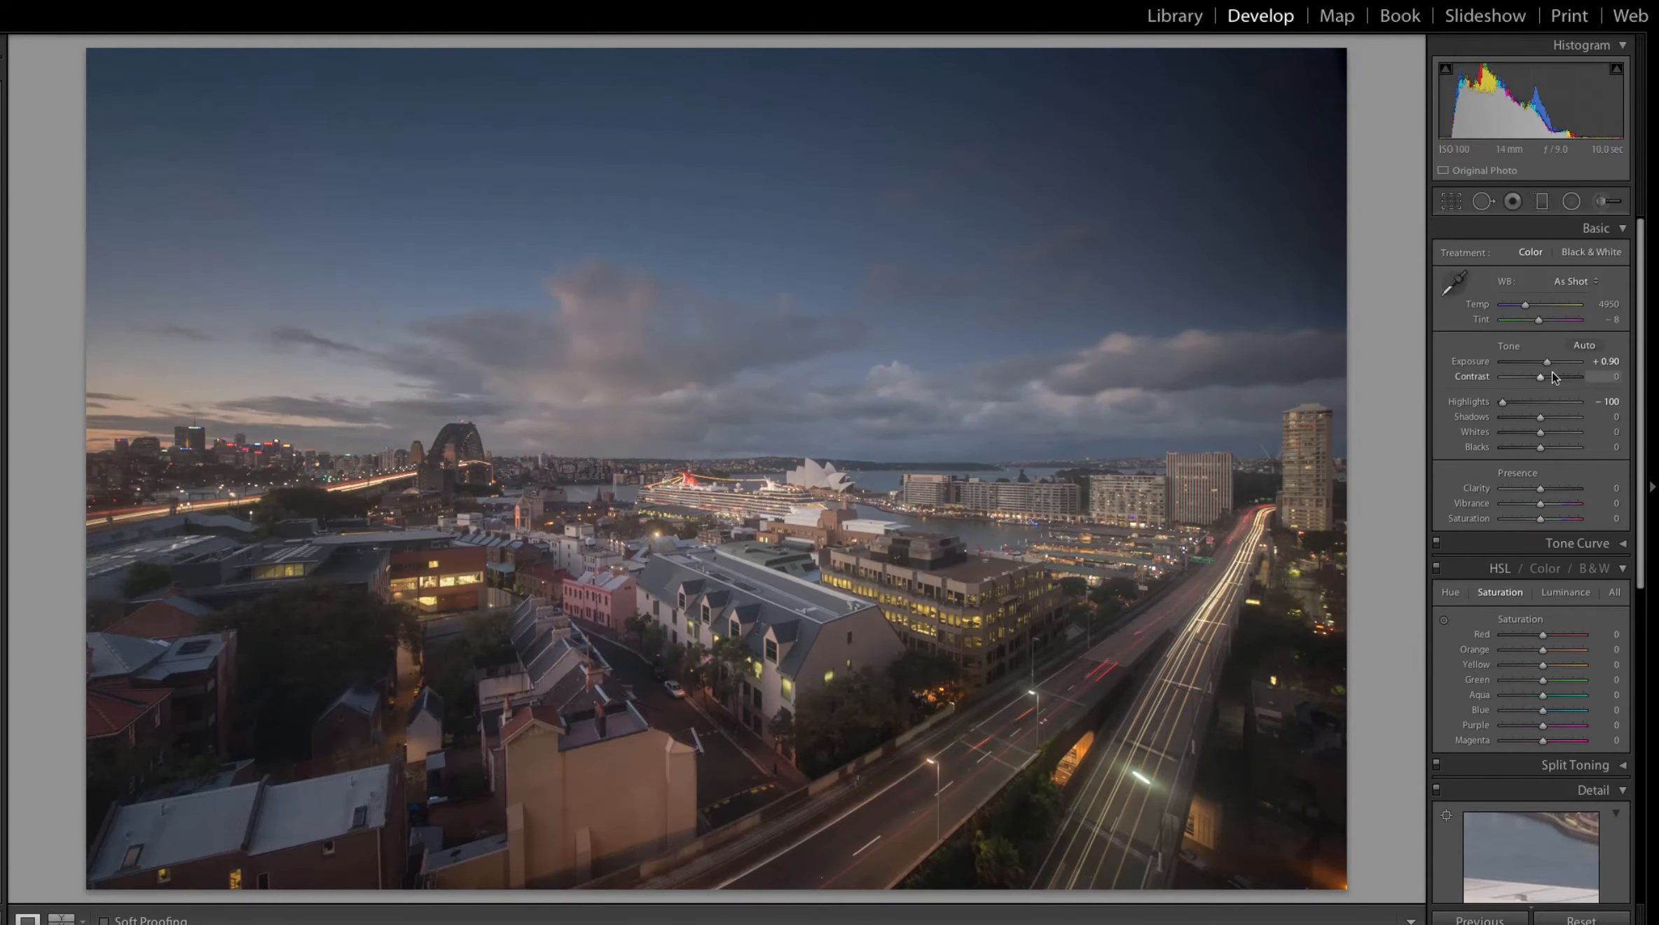
left_click_drag(1541, 376, 1583, 377)
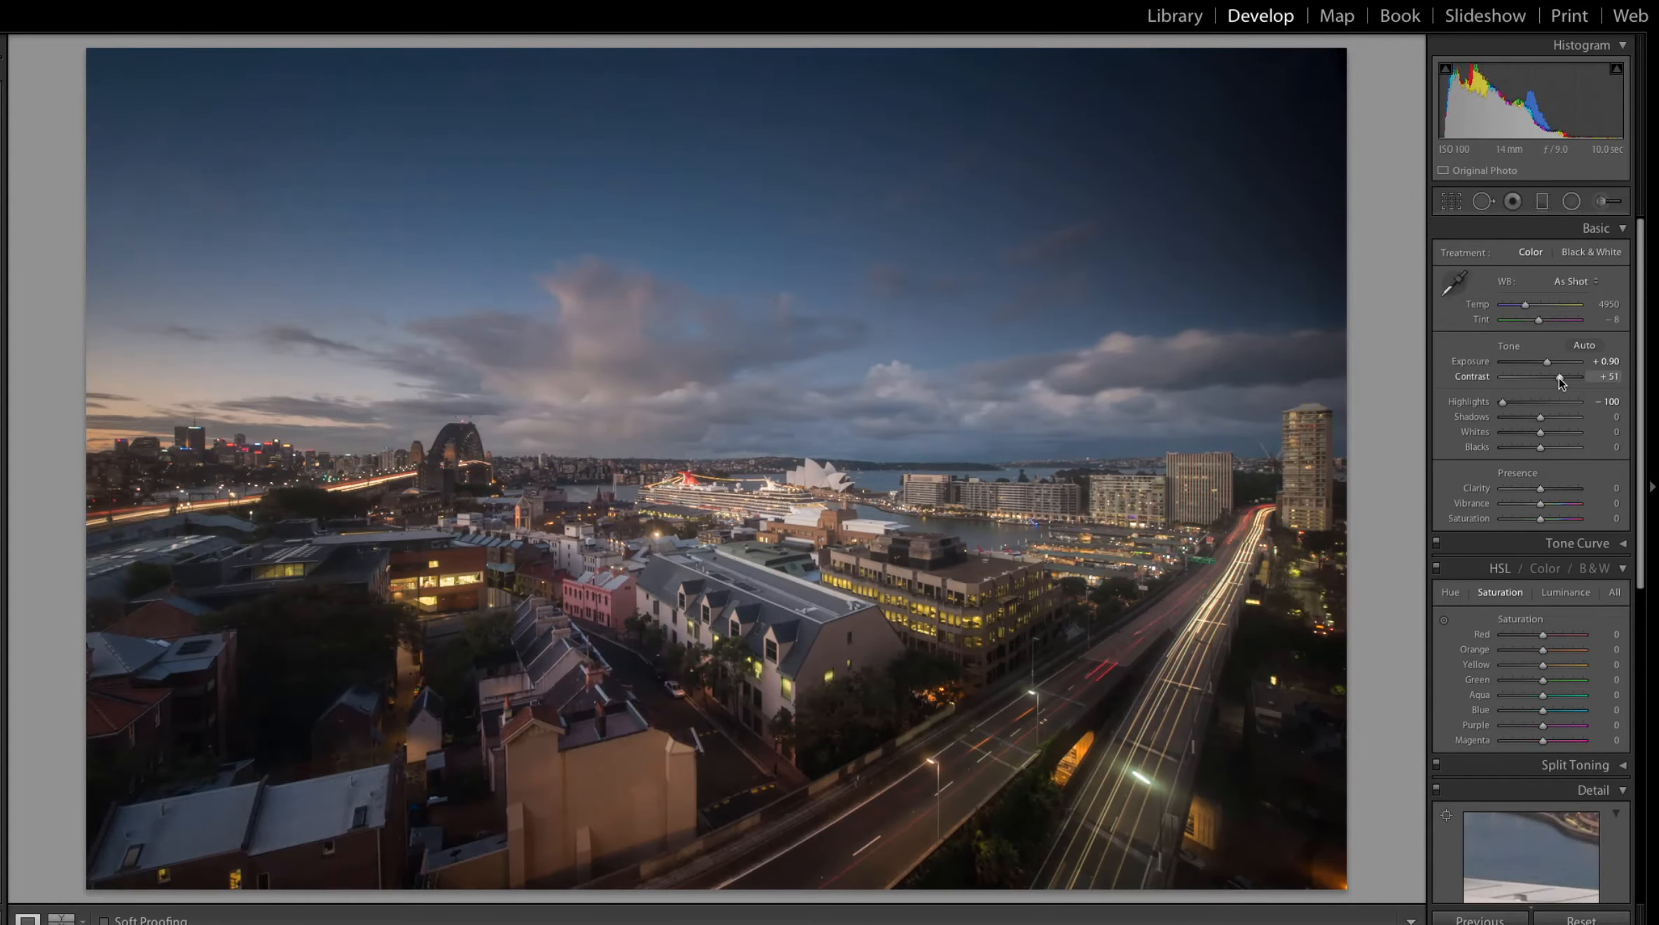
left_click_drag(1555, 379, 1563, 378)
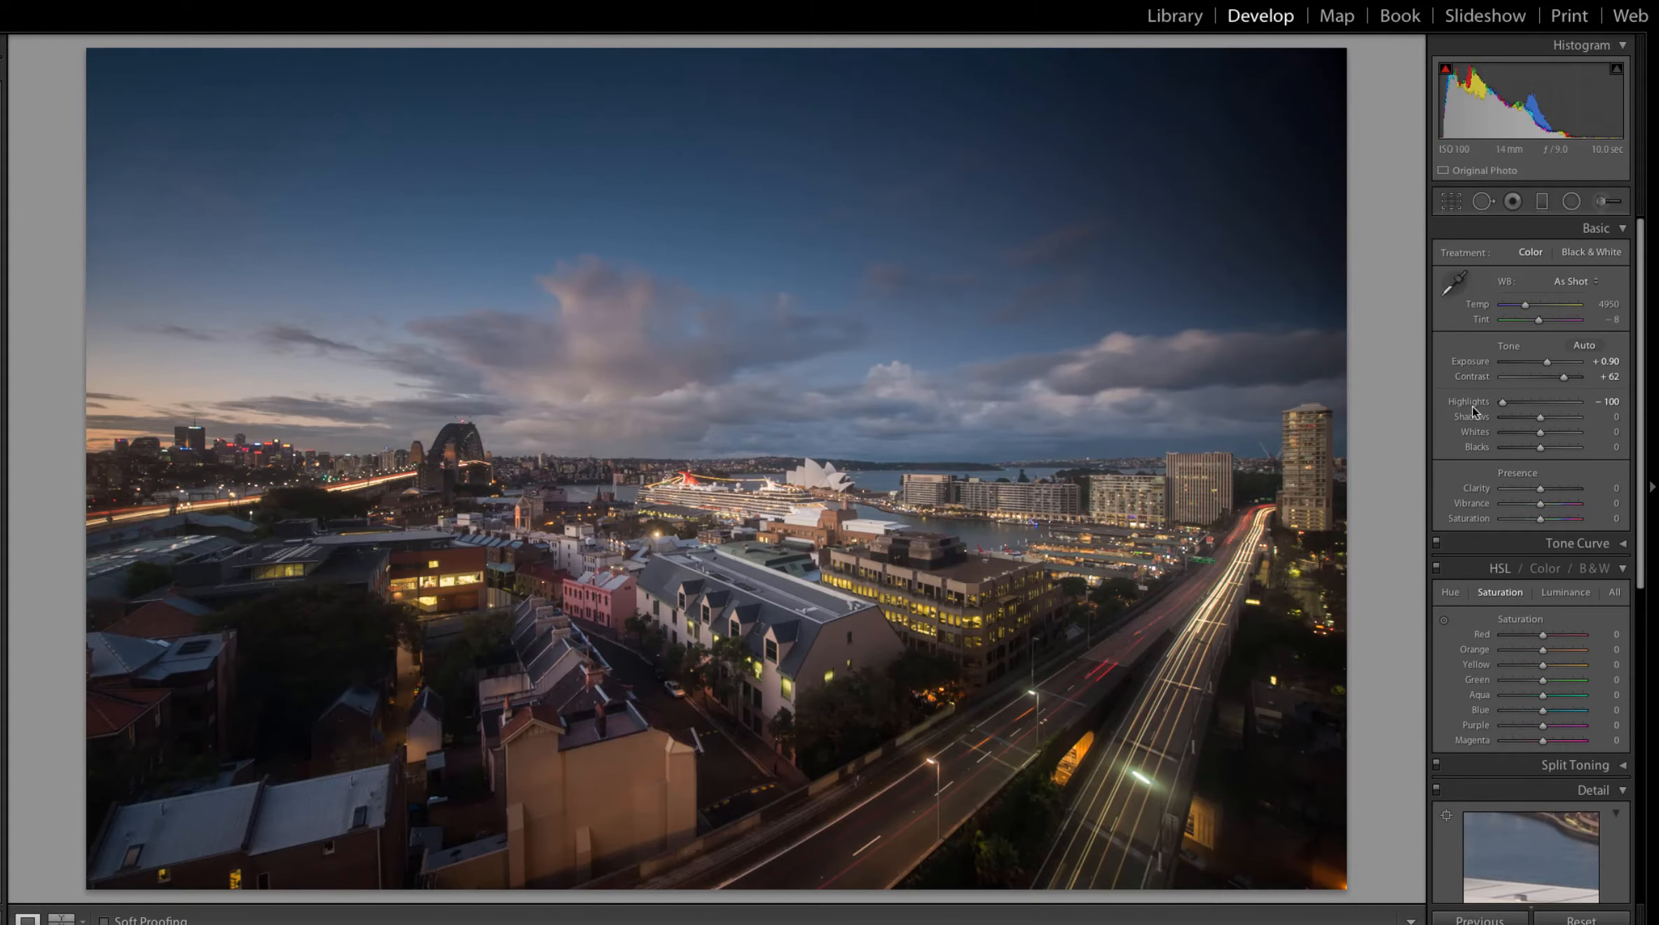
mouse_move(1408, 554)
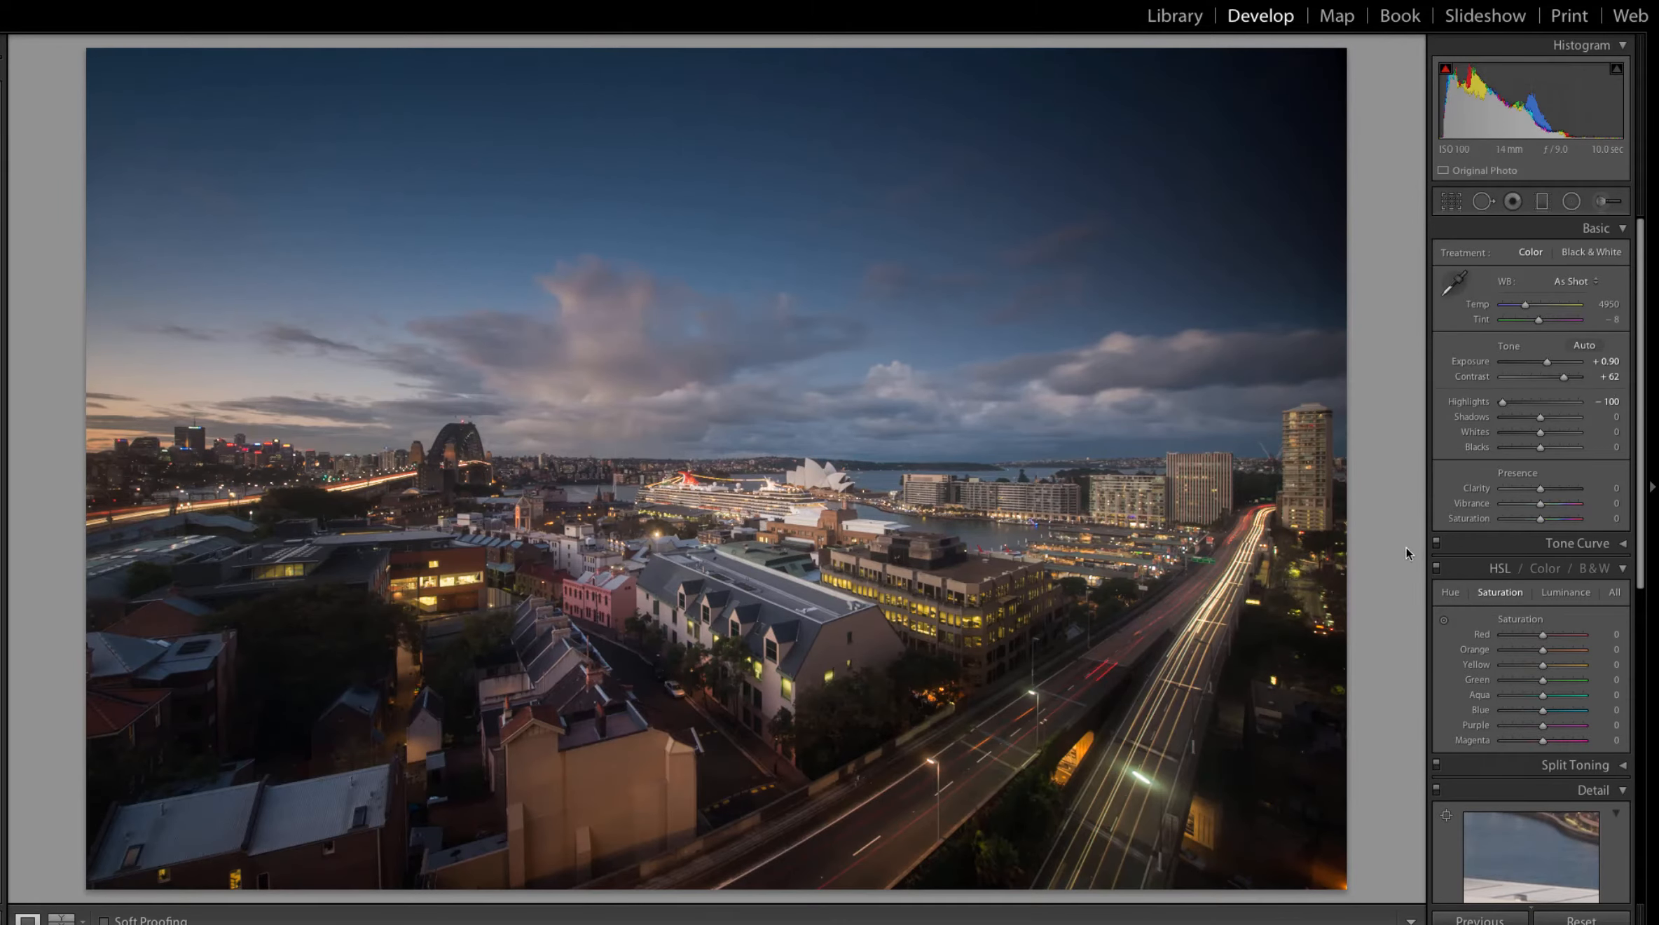
mouse_move(1540, 450)
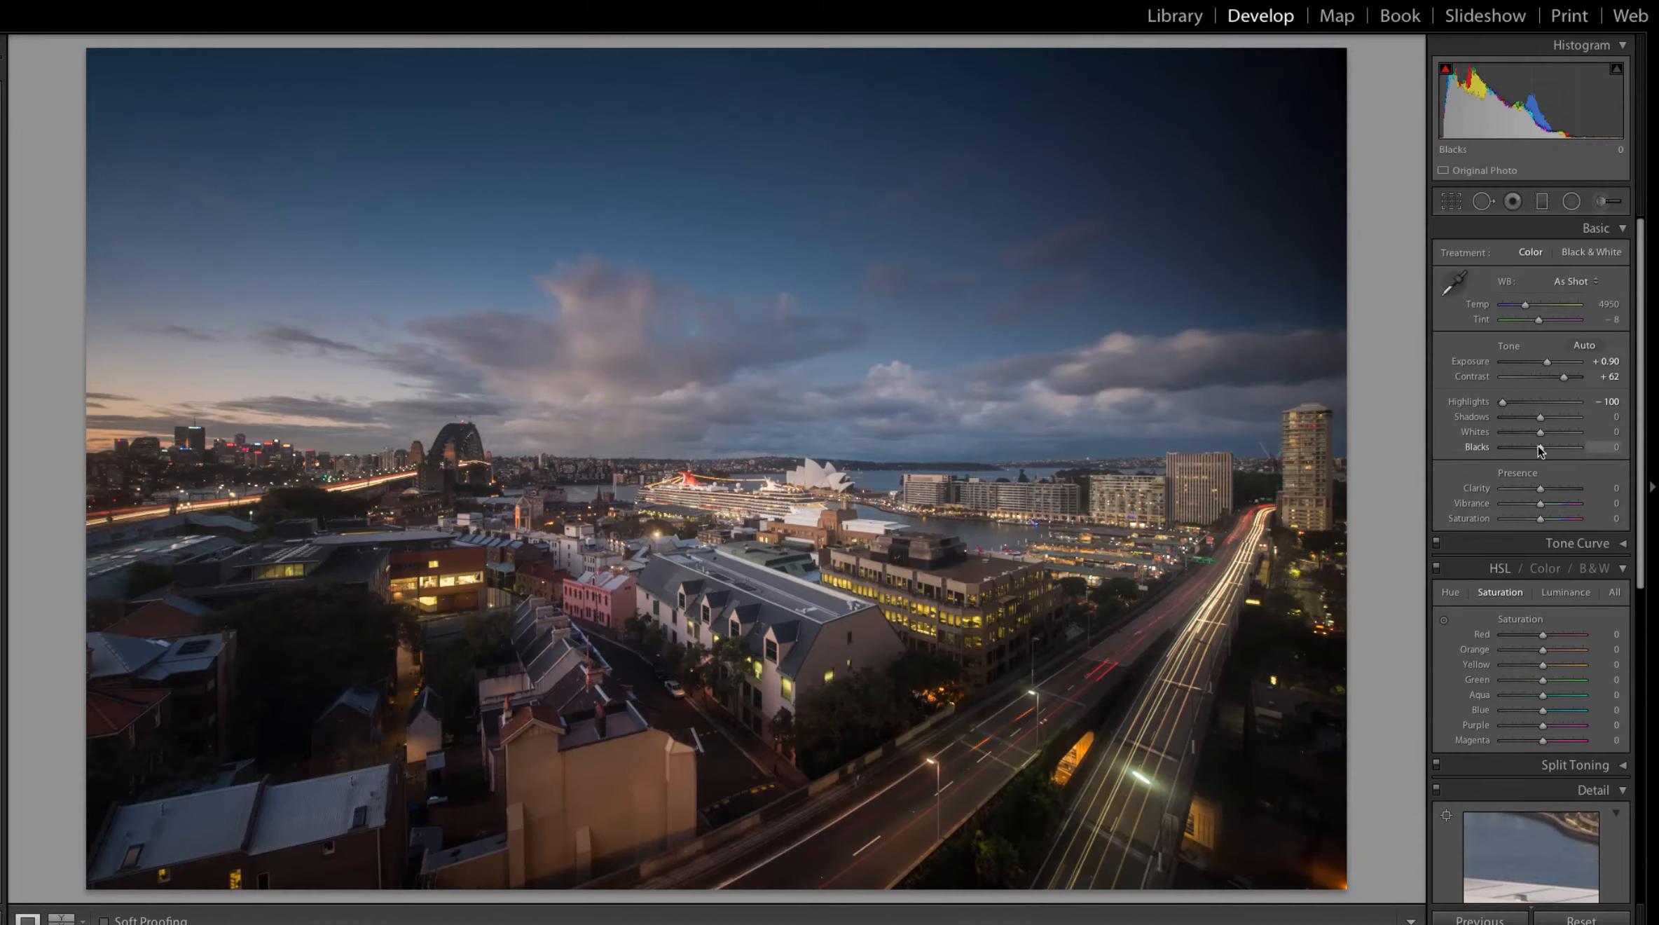
Deepen Blacks slightly to -9 and lift Shadows to about +66 to reveal dark buildings.
left_click_drag(1541, 446, 1529, 446)
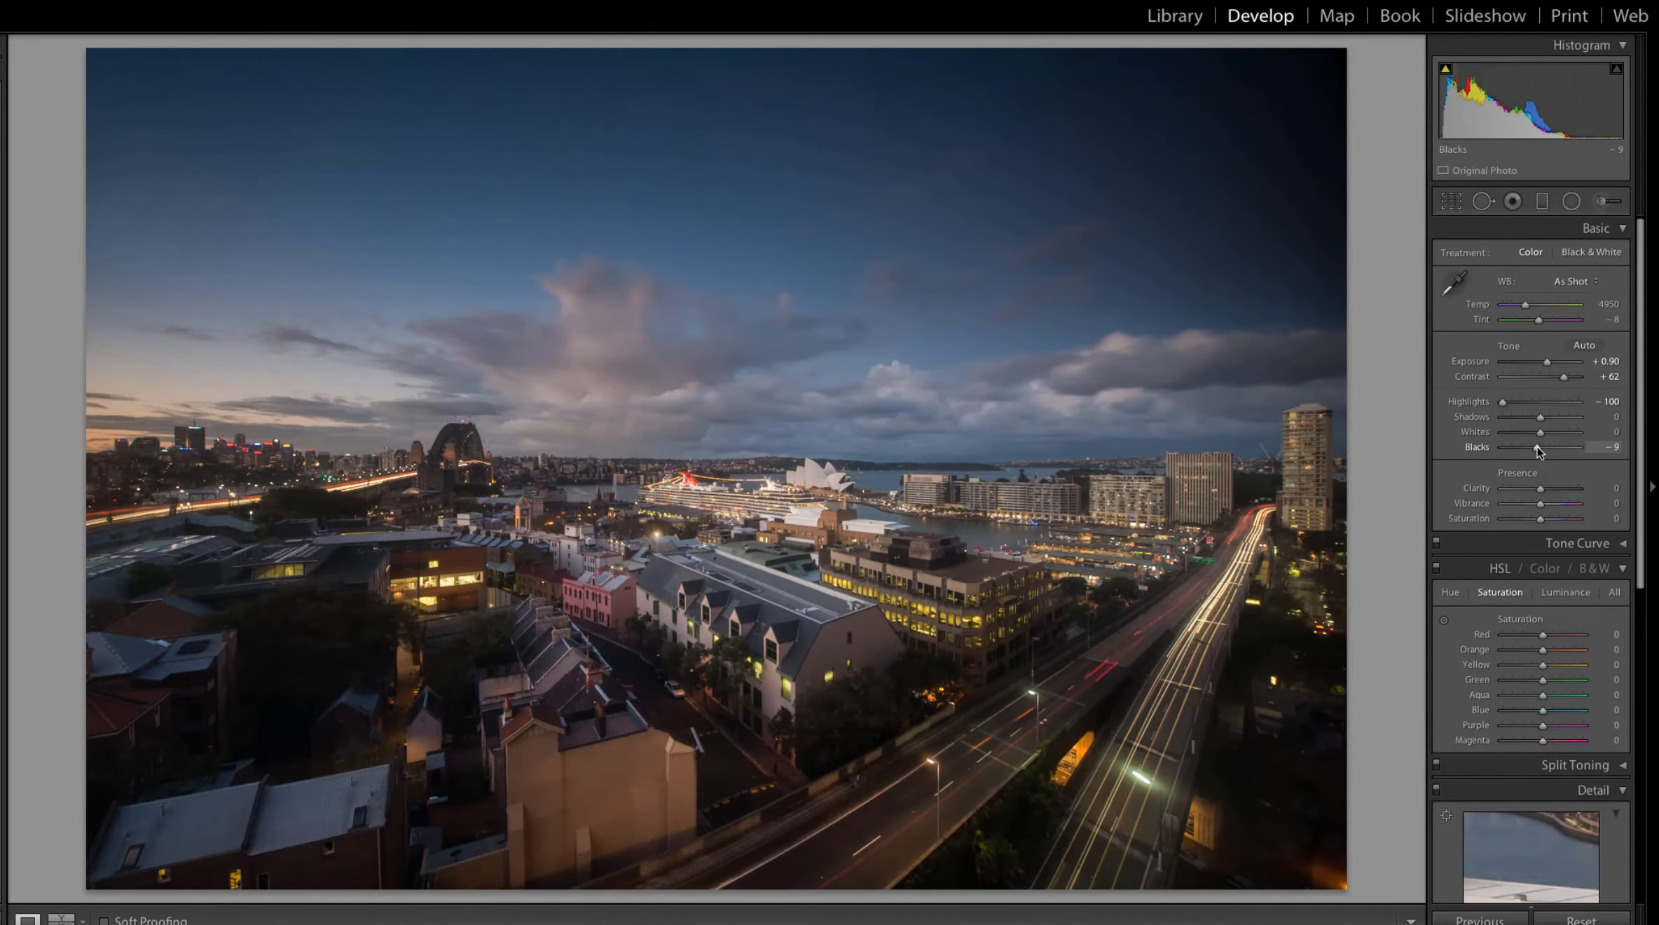
left_click_drag(1541, 416, 1571, 417)
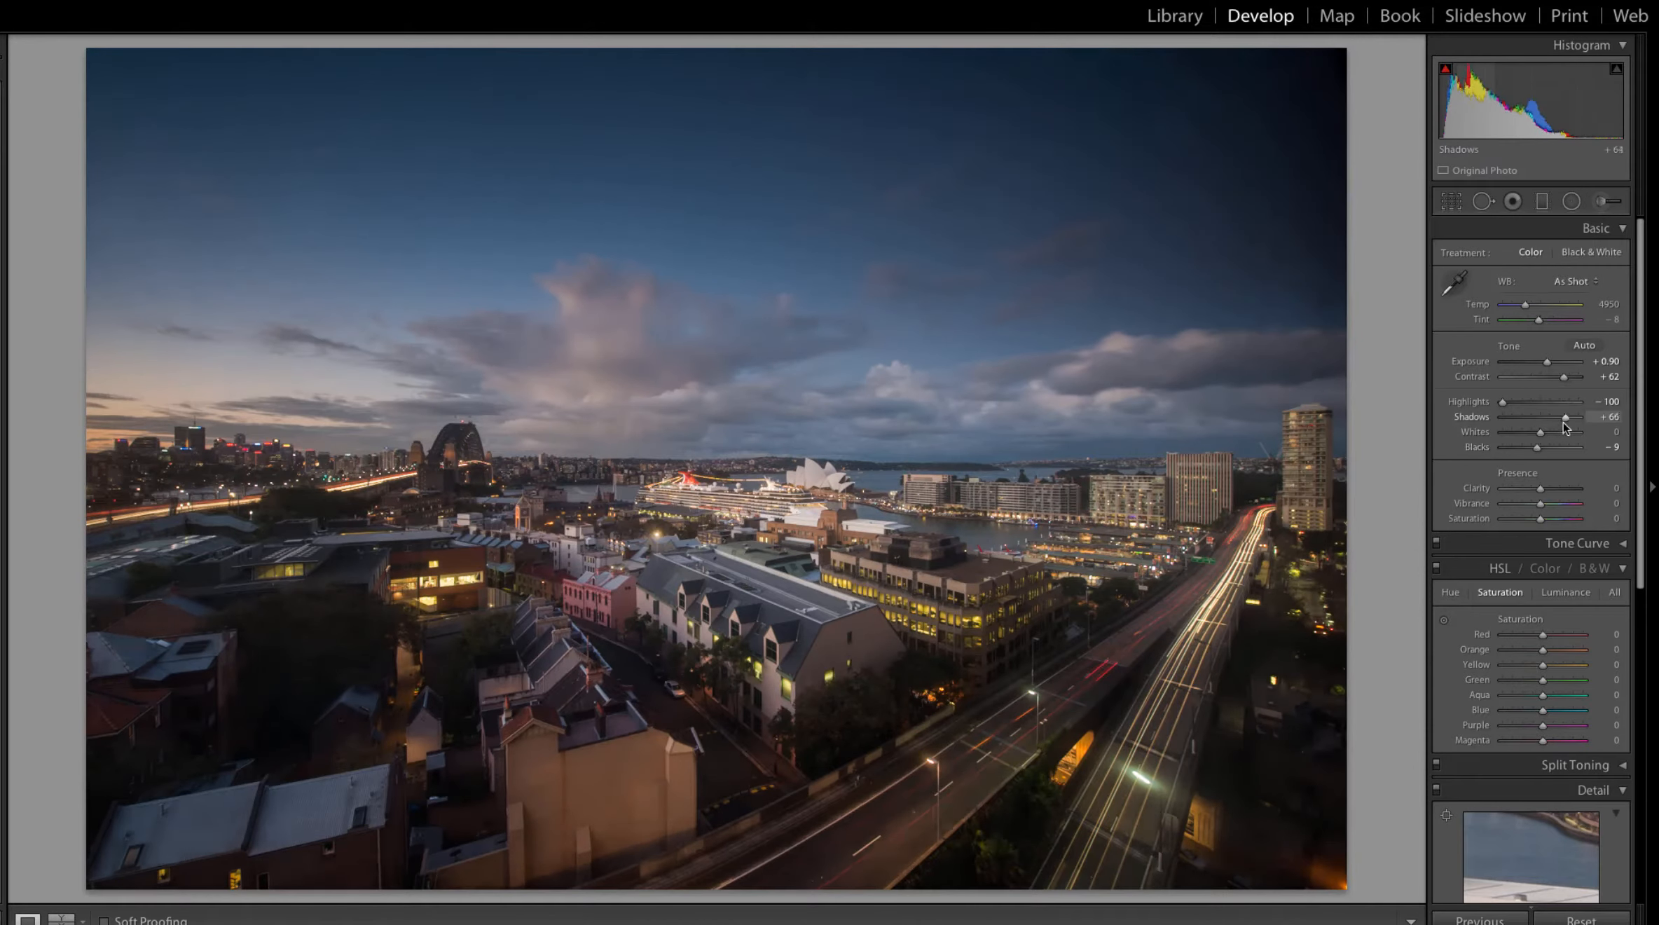
left_click_drag(1566, 416, 1570, 416)
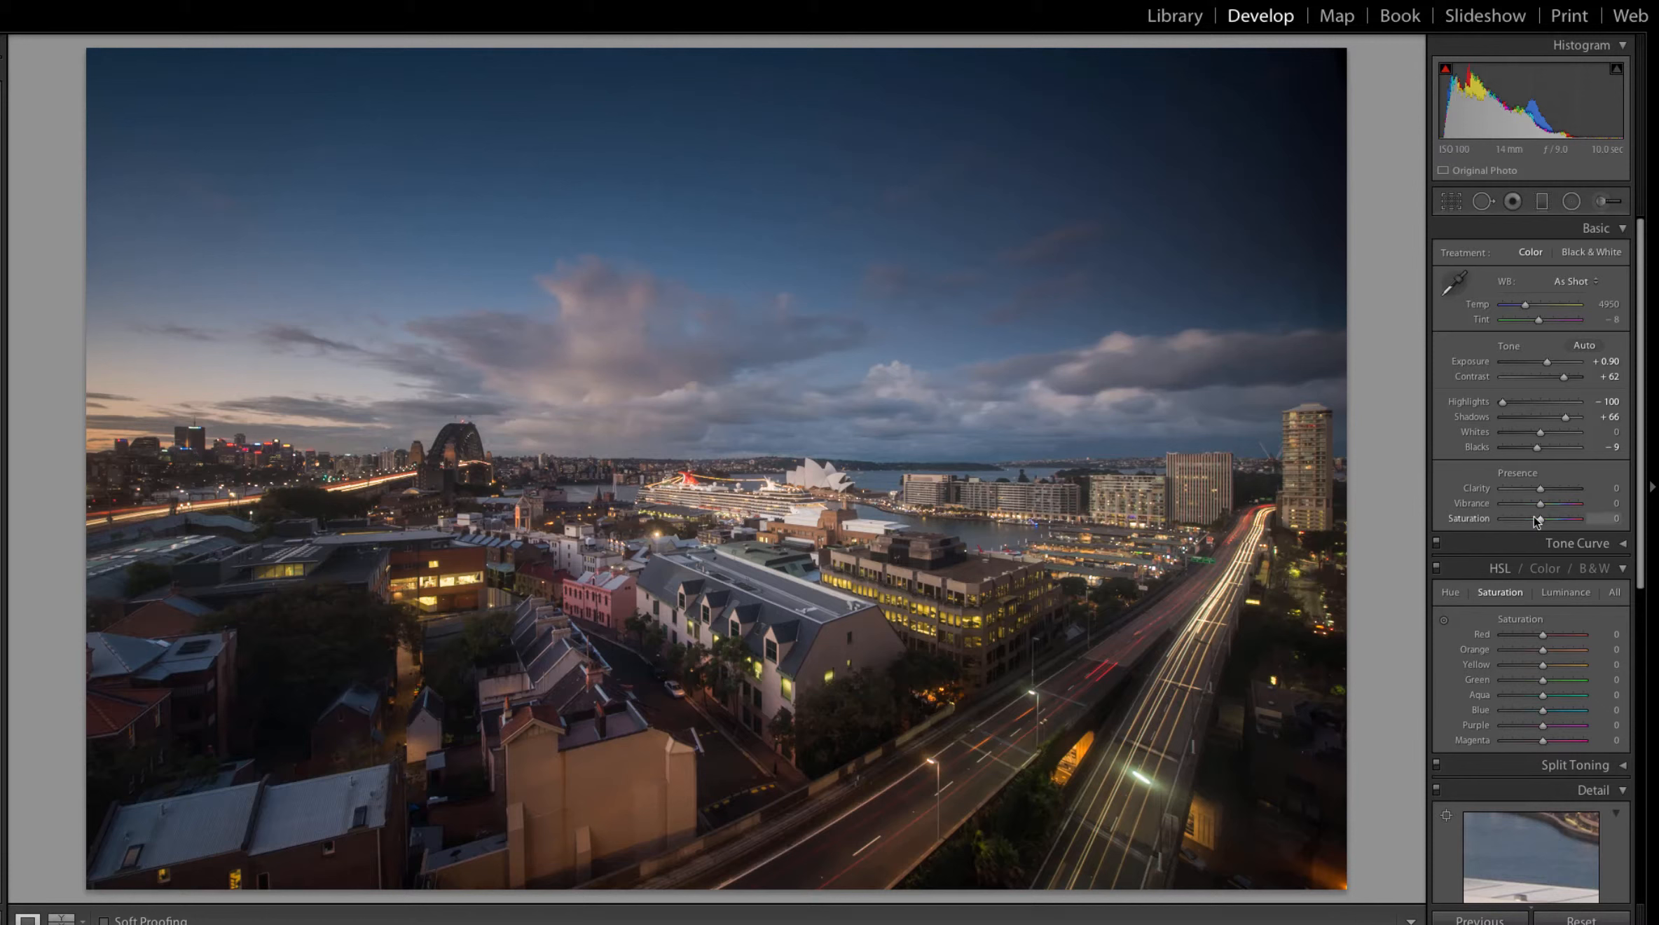
Push Clarity to about +86 and Vibrance to about +37 for a crisper, more vivid cityscape.
left_click_drag(1541, 488, 1567, 487)
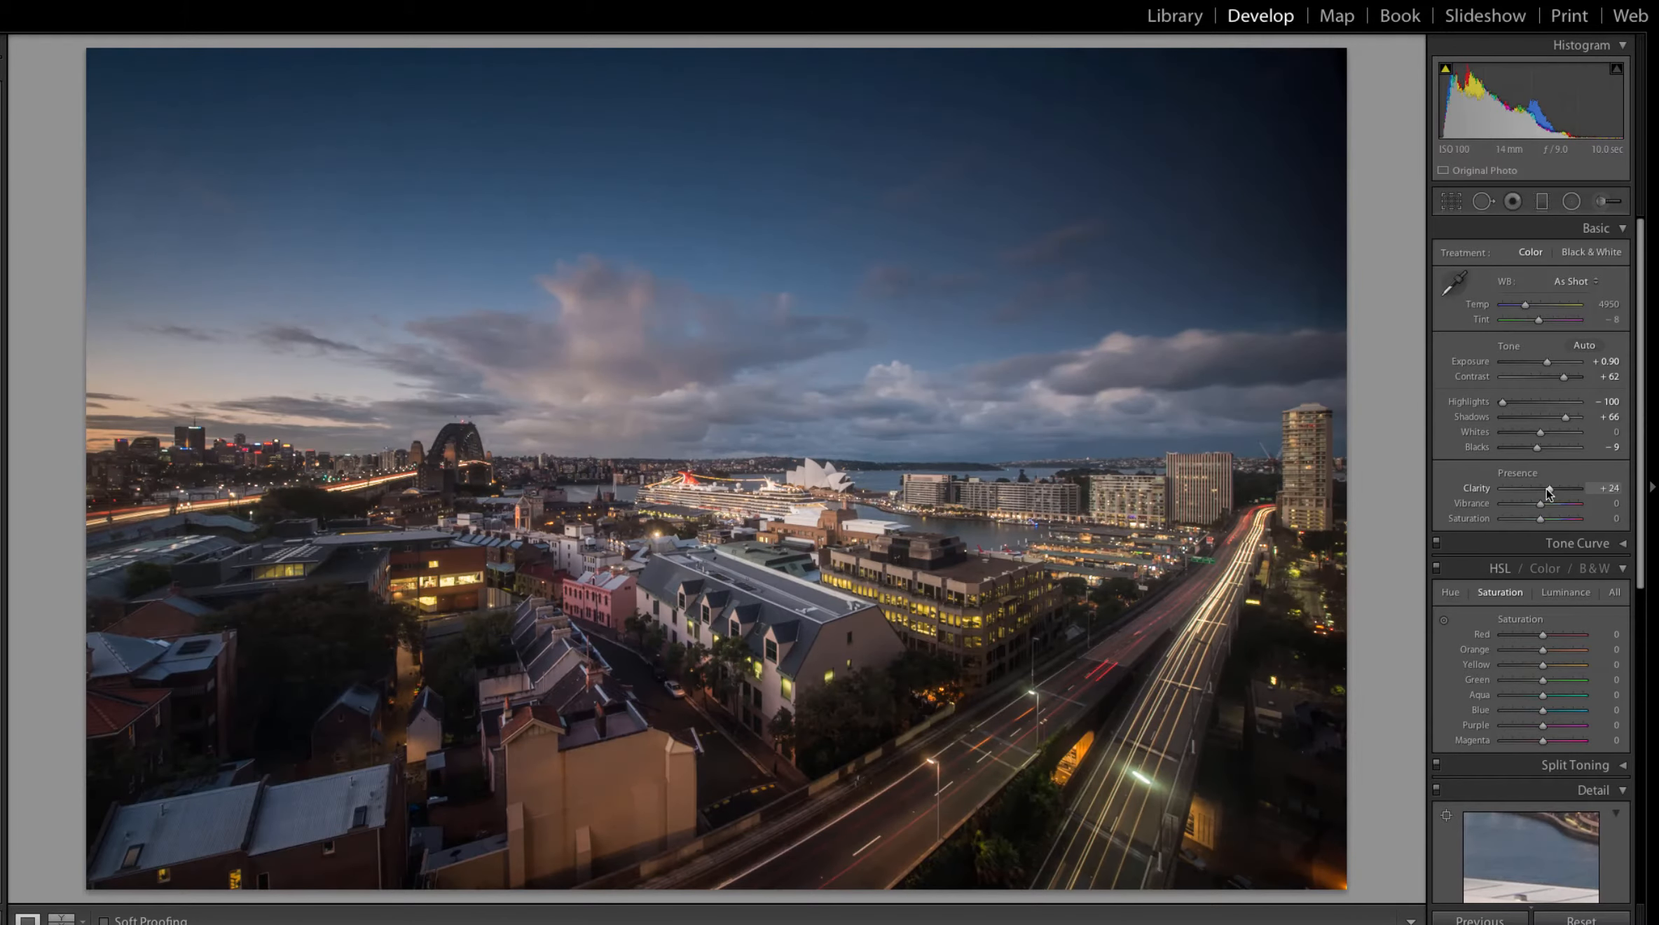
left_click_drag(1549, 489, 1576, 489)
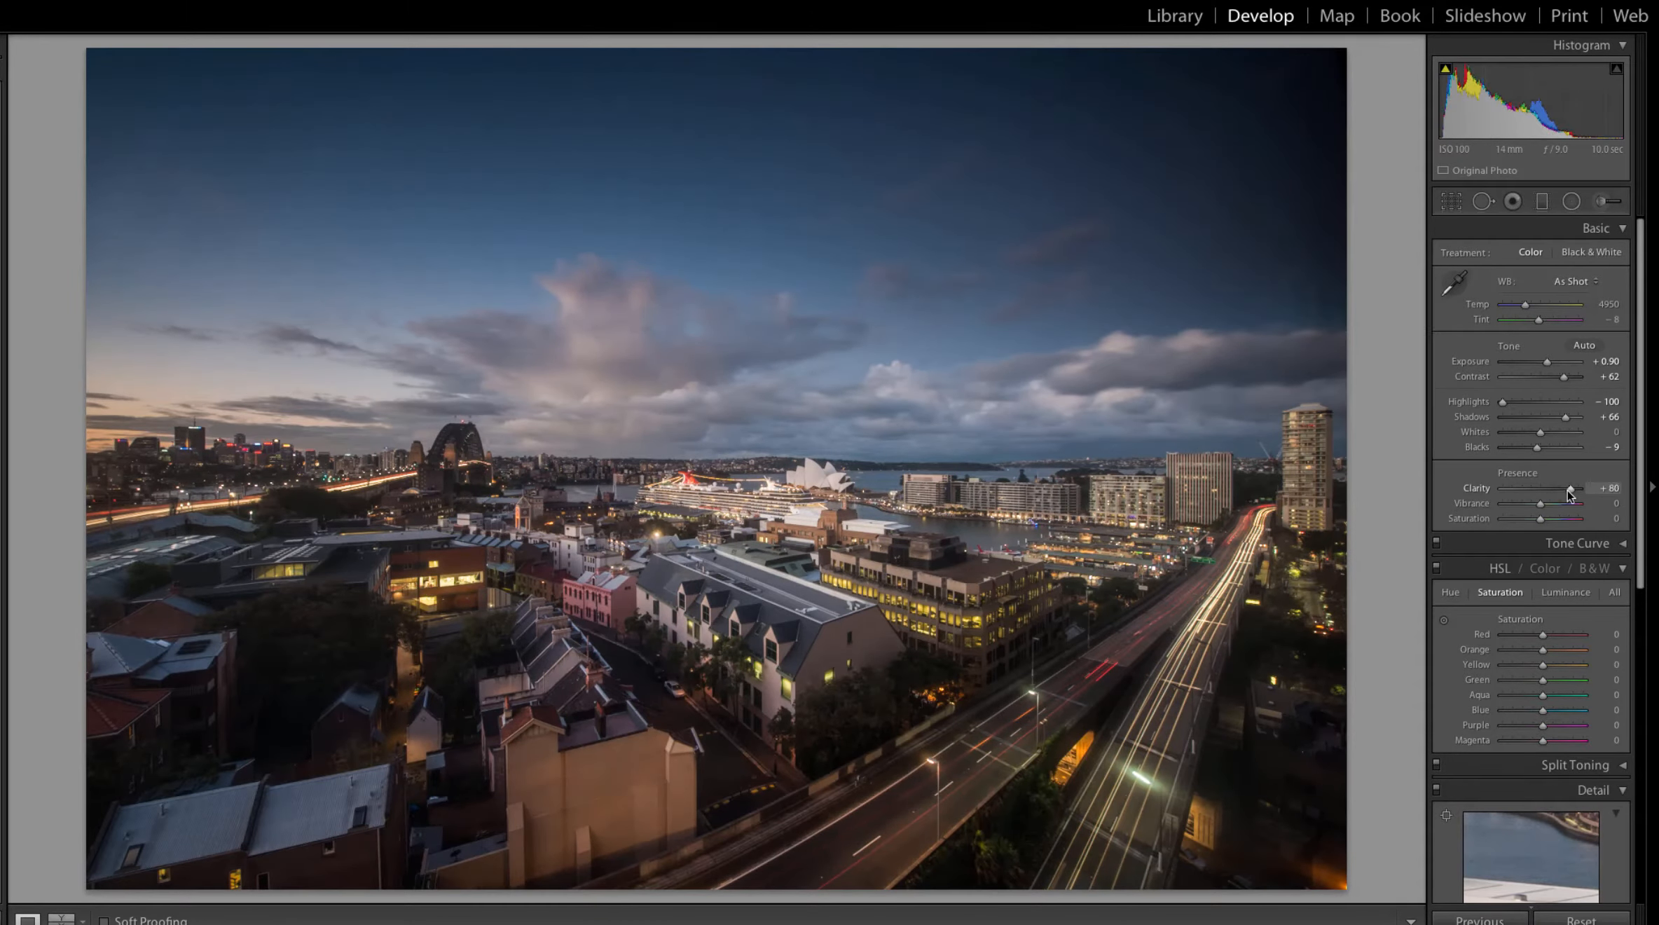
left_click_drag(1562, 503, 1572, 503)
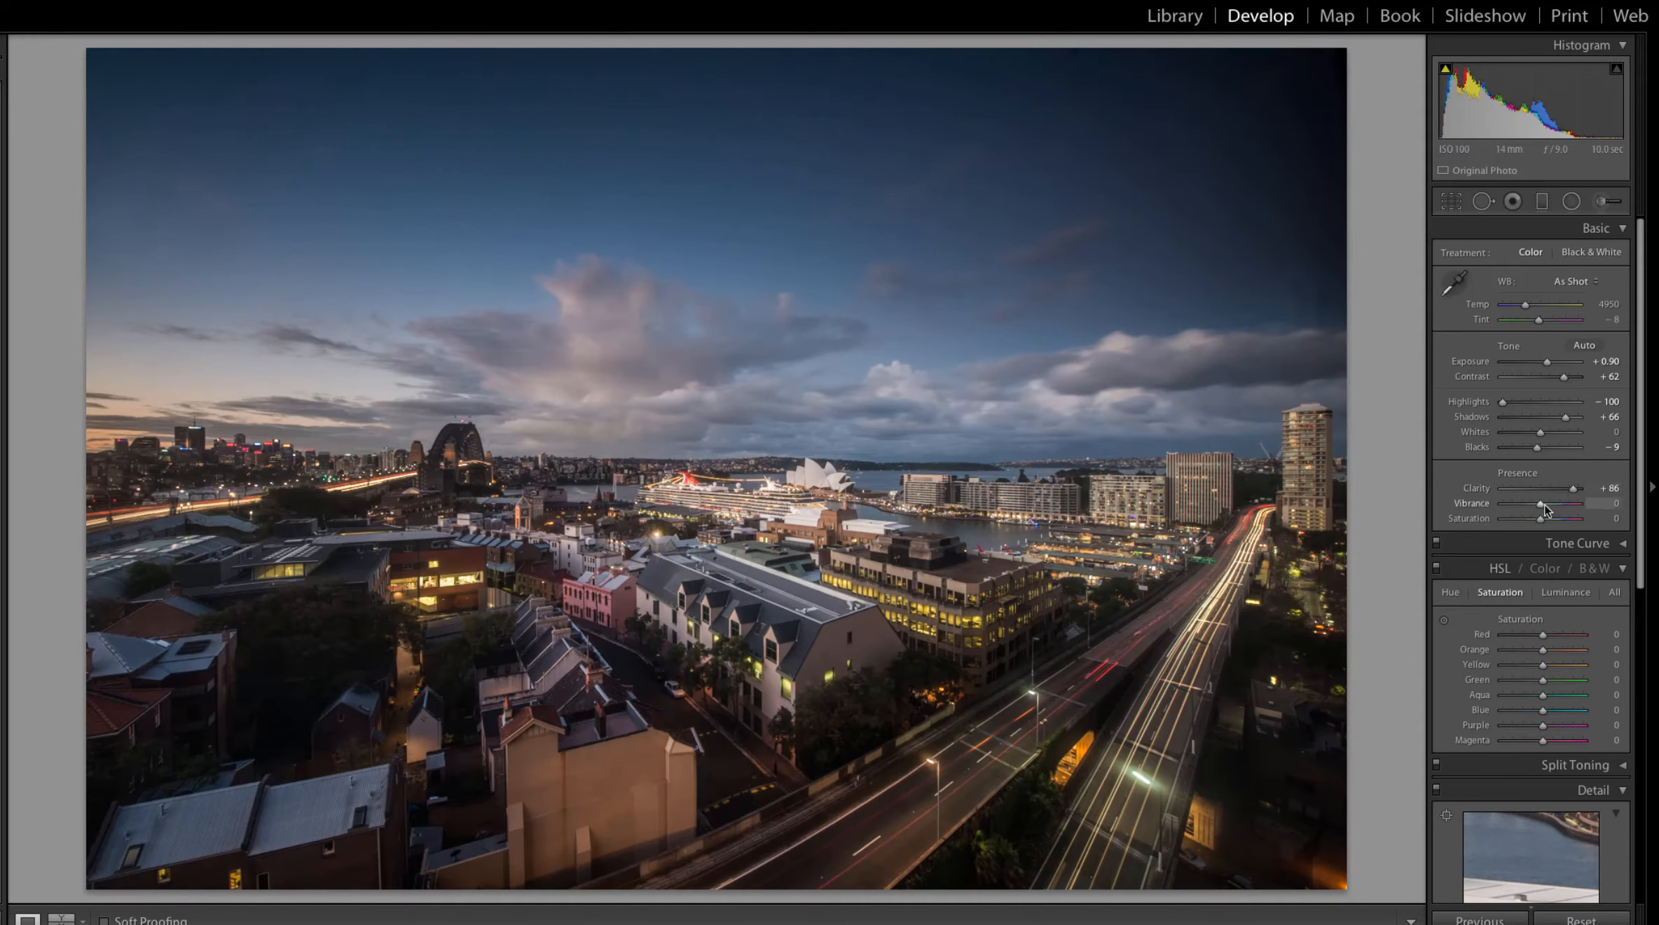
left_click_drag(1541, 504, 1576, 504)
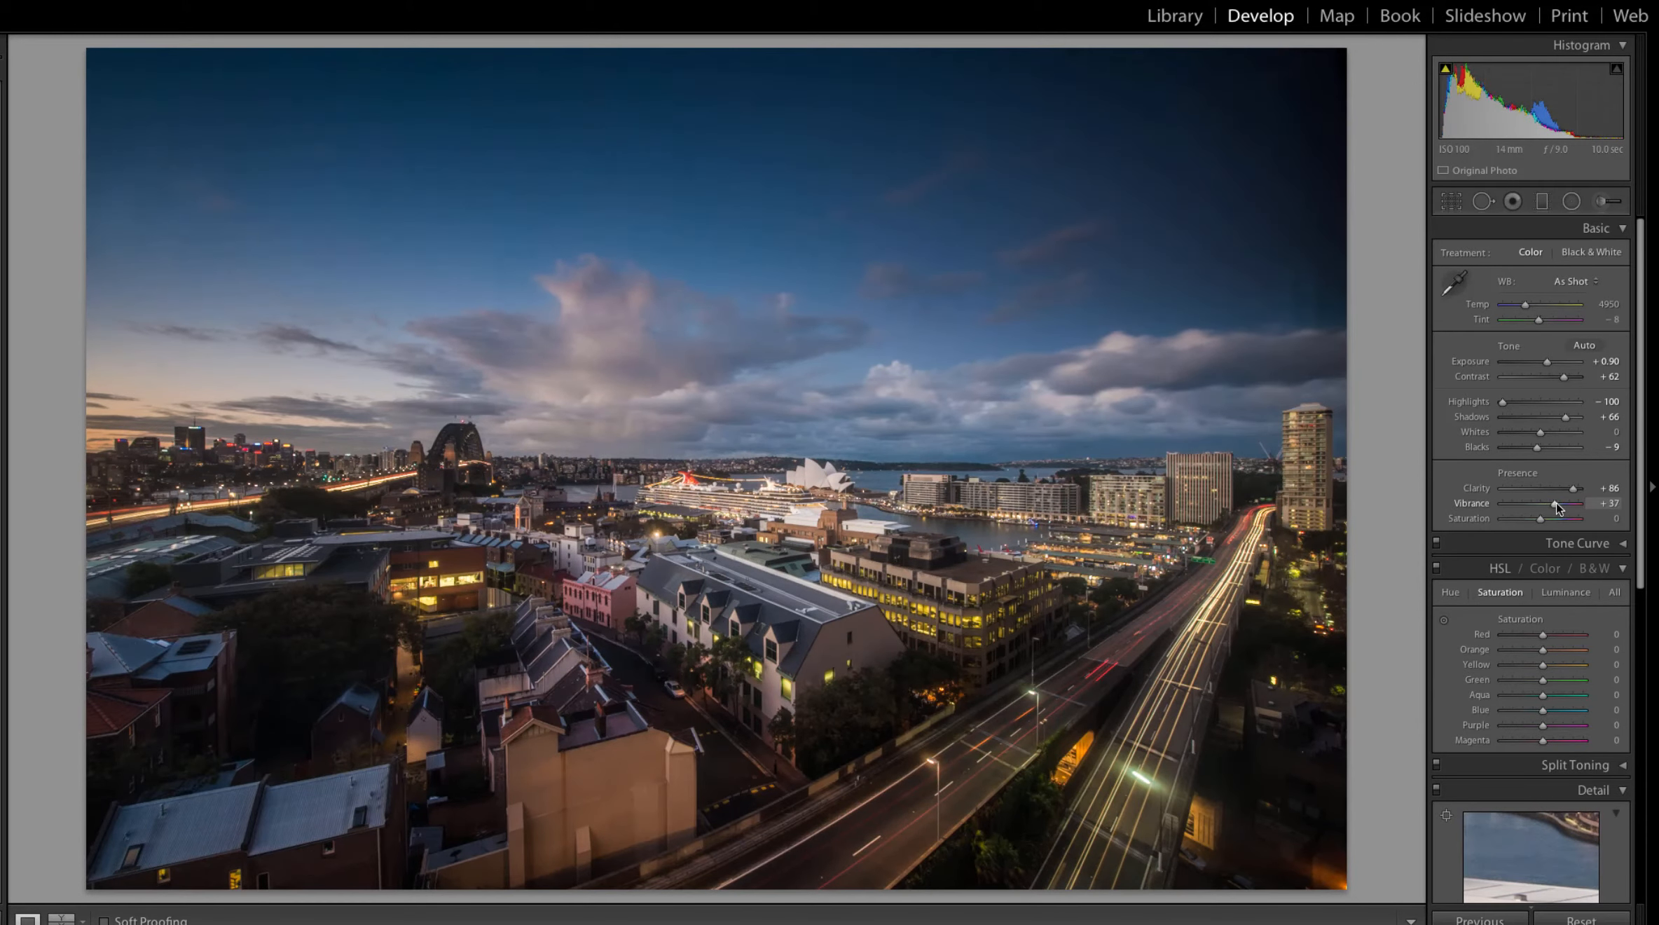
left_click_drag(1543, 518, 1574, 518)
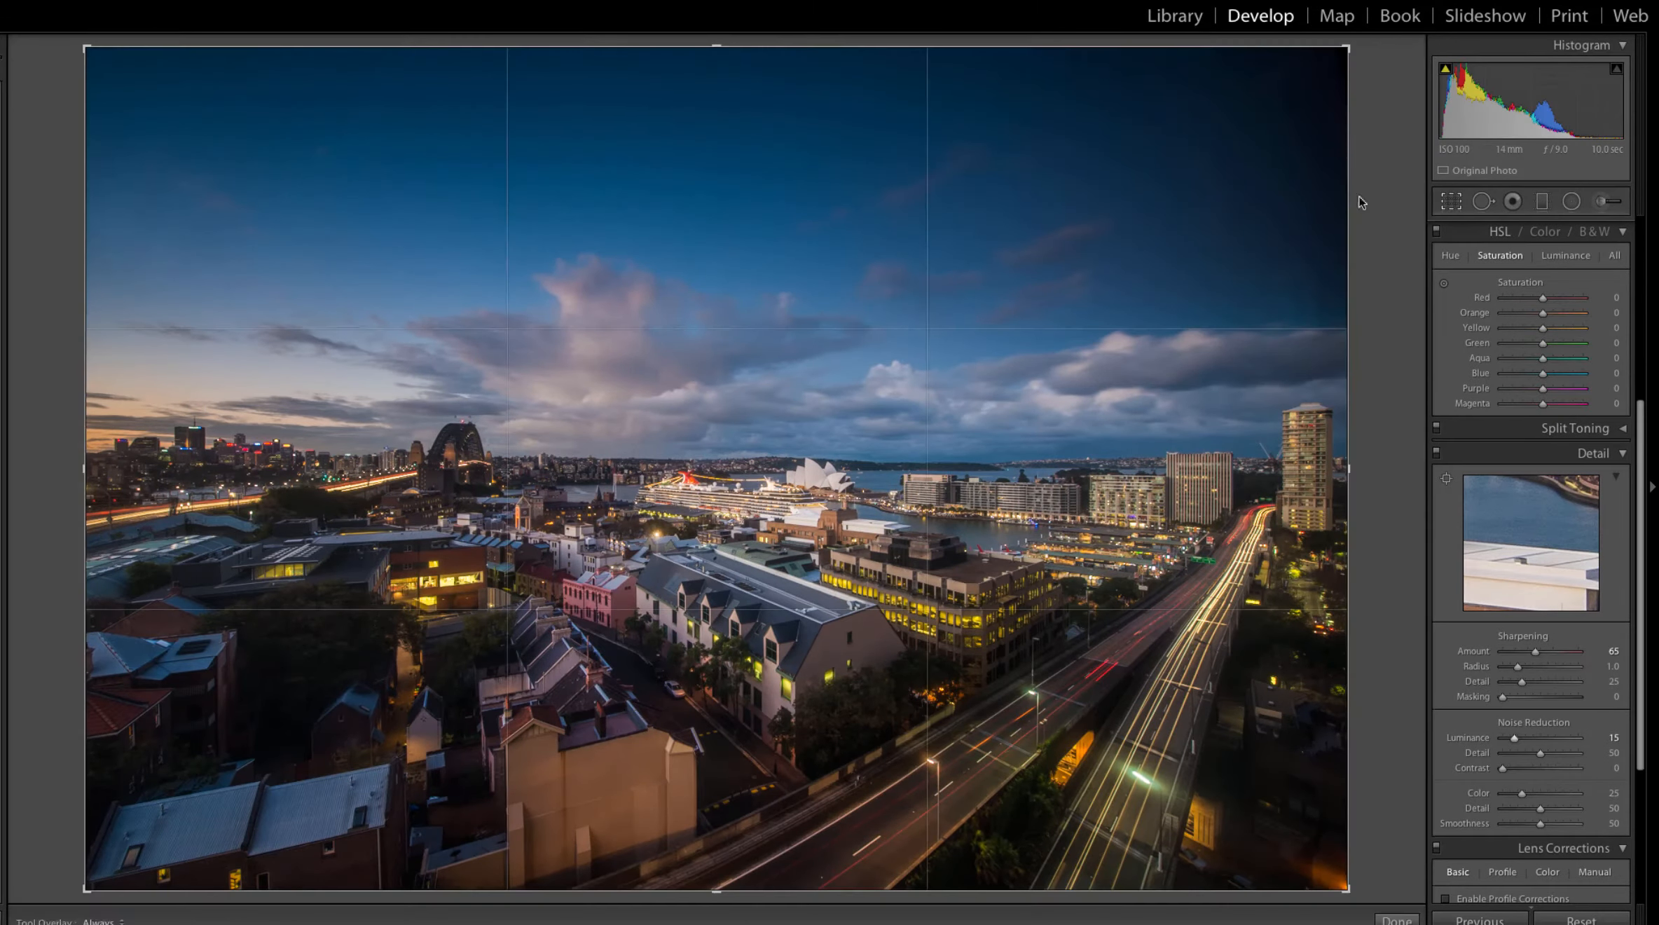
Crop the harbour photo to a wide panoramic strip, trimming sky and rooftops.
left_click(1450, 202)
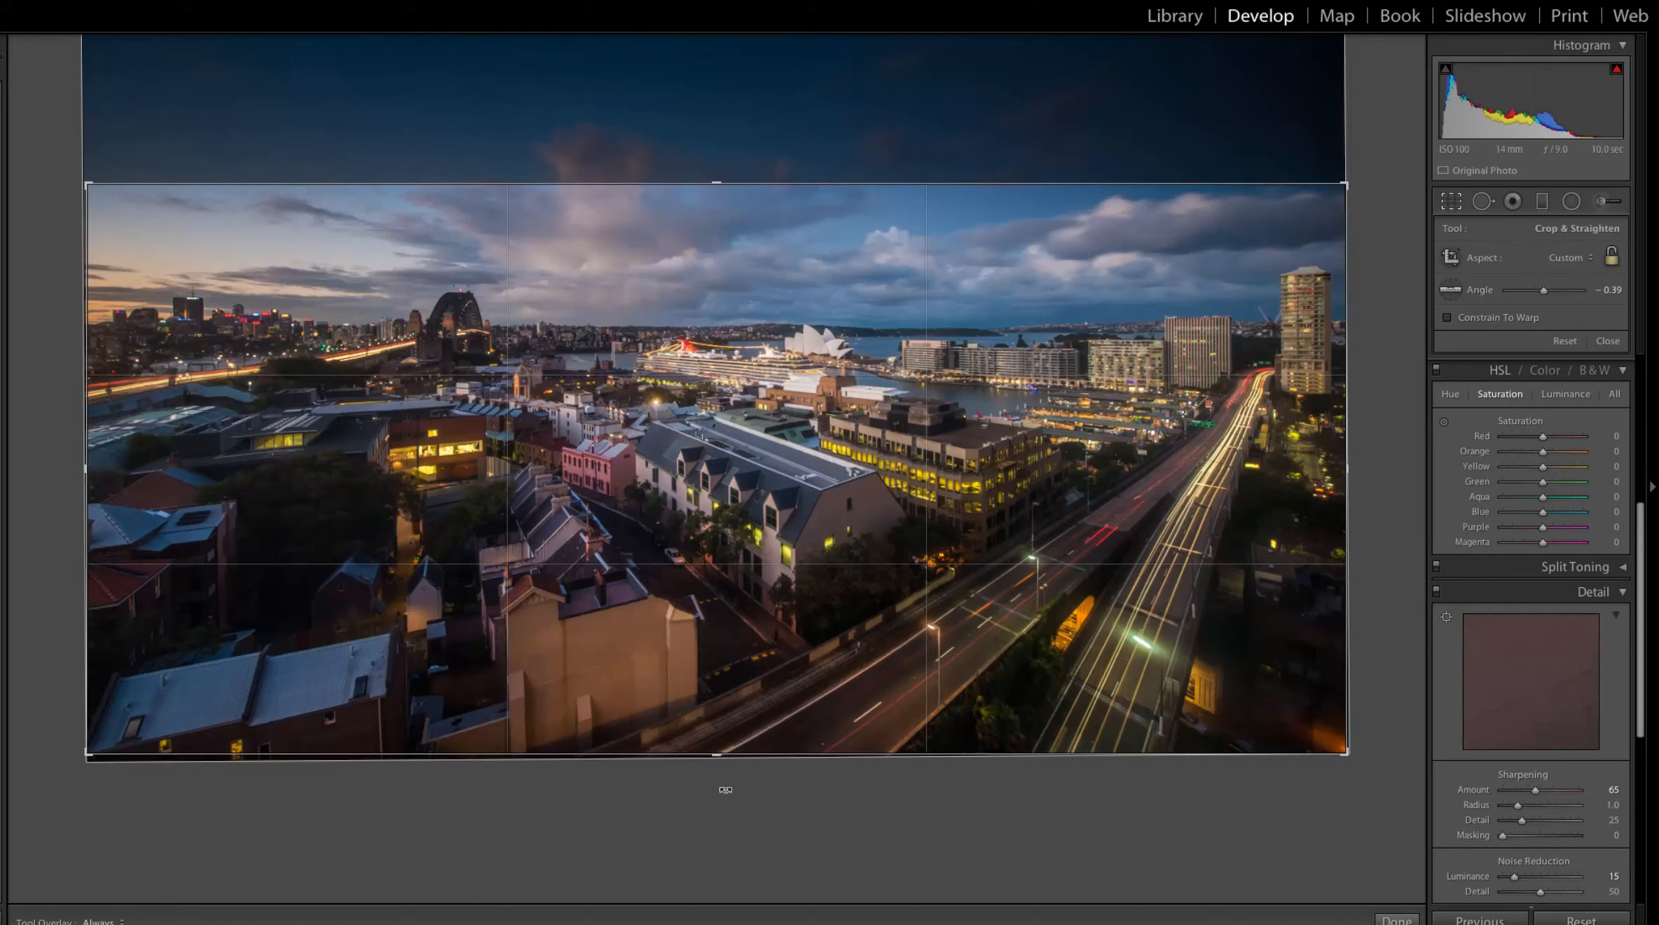
key("ctrl+z")
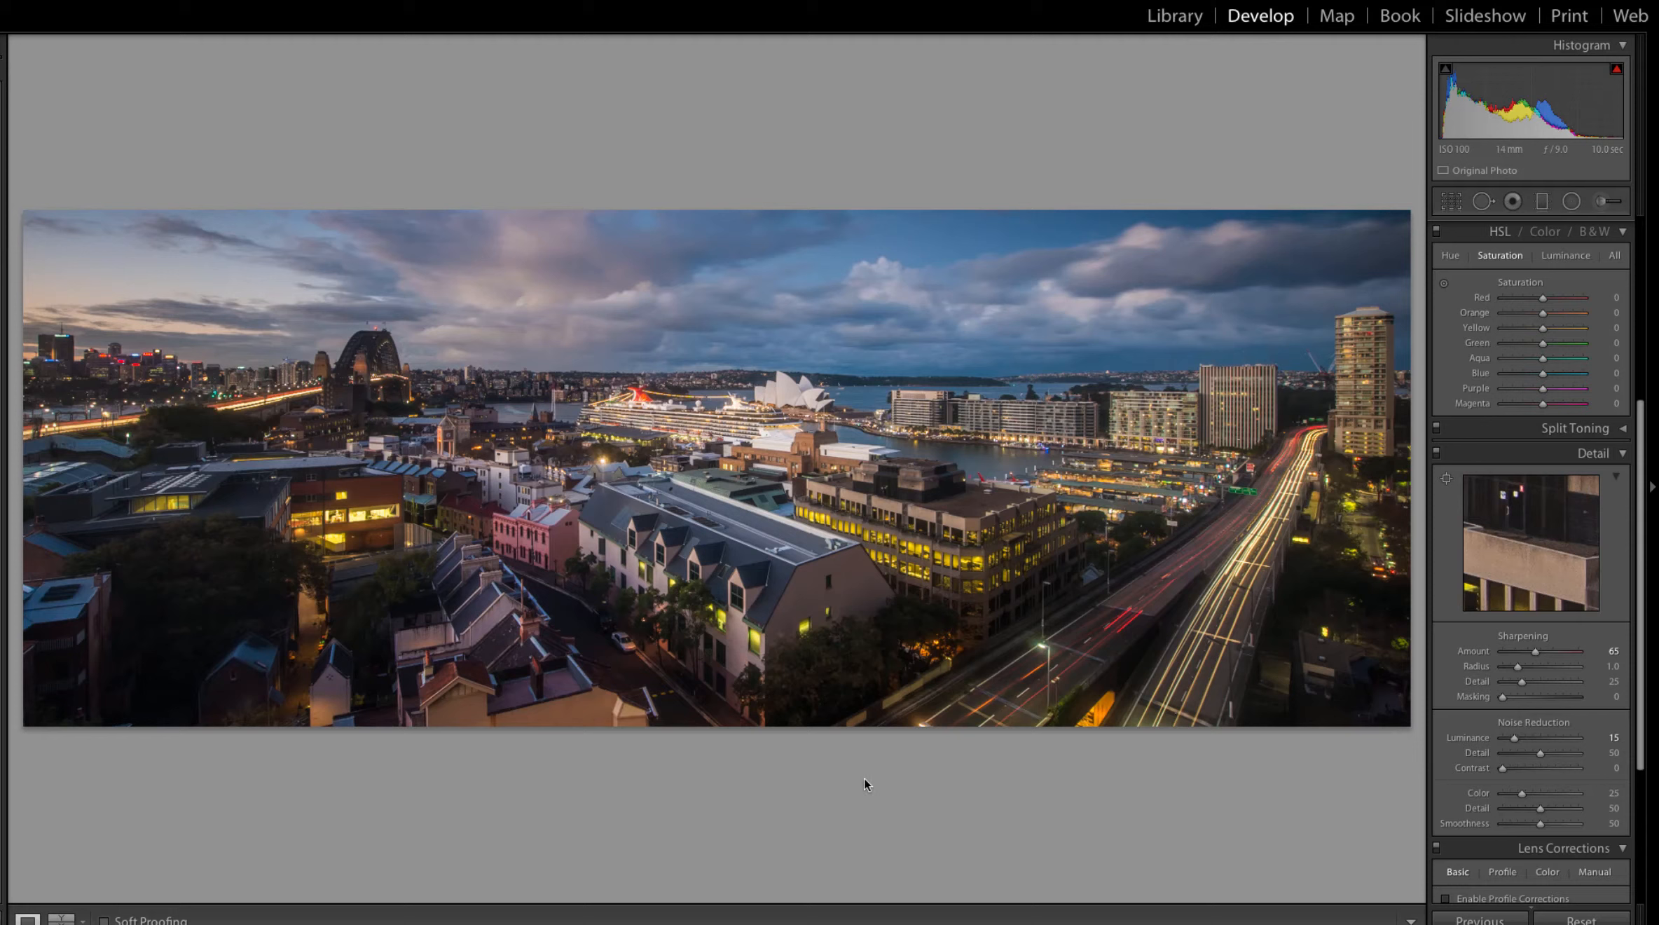
mouse_move(876, 771)
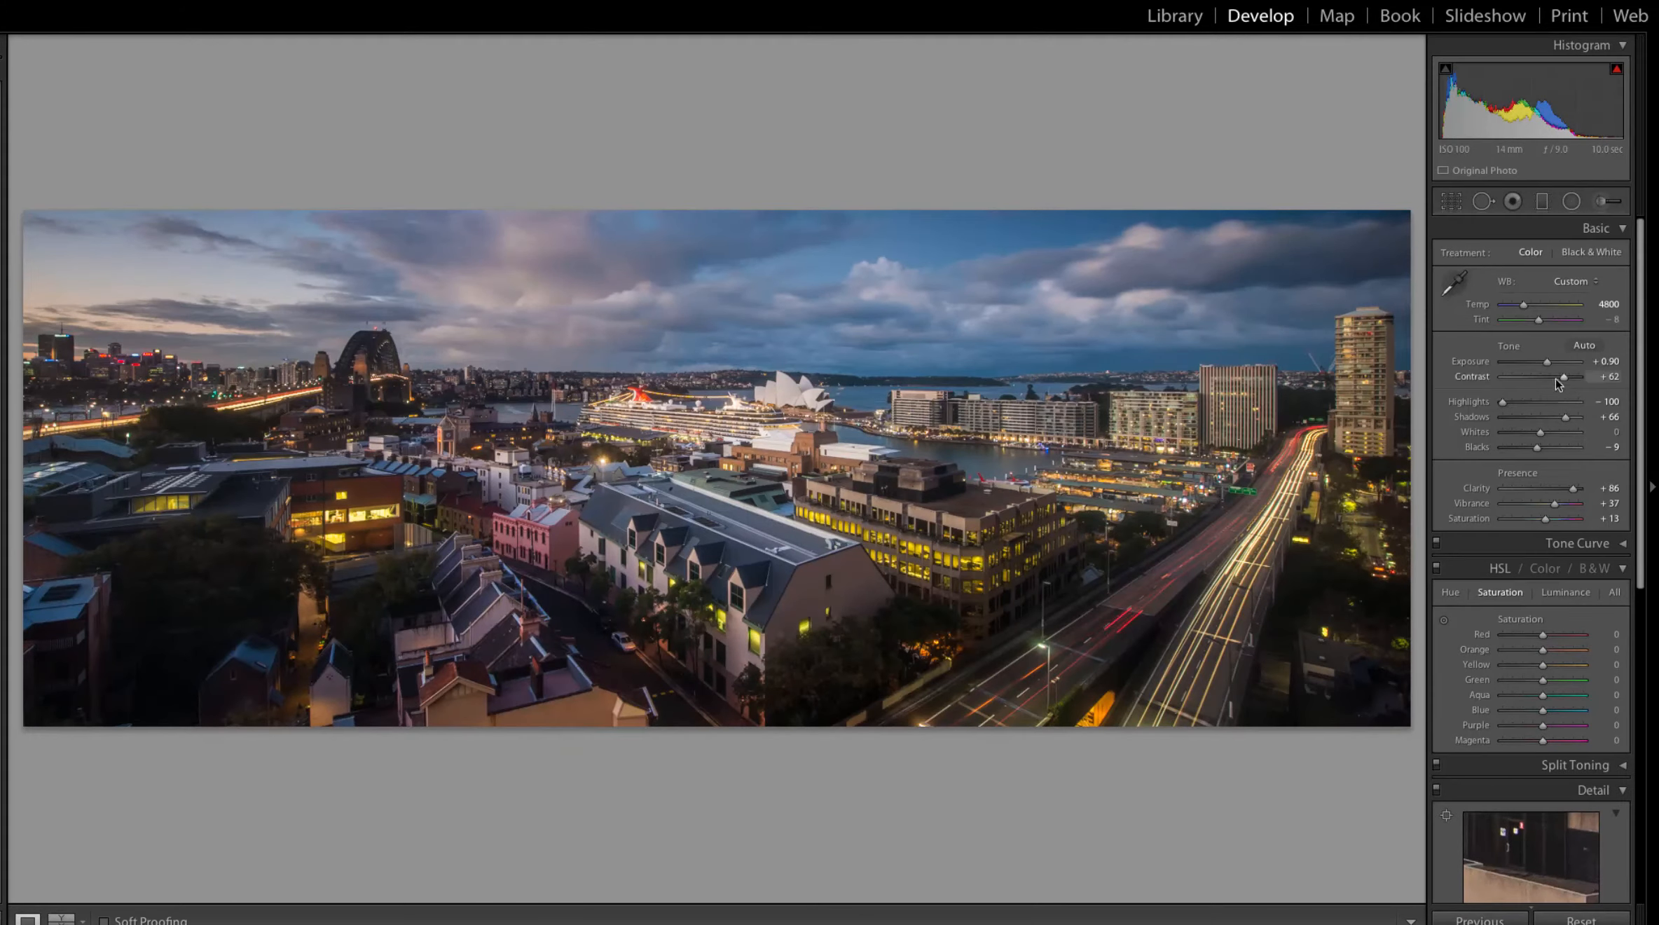
Nudge the panorama's Contrast up to about +65.
left_click_drag(1544, 375, 1571, 376)
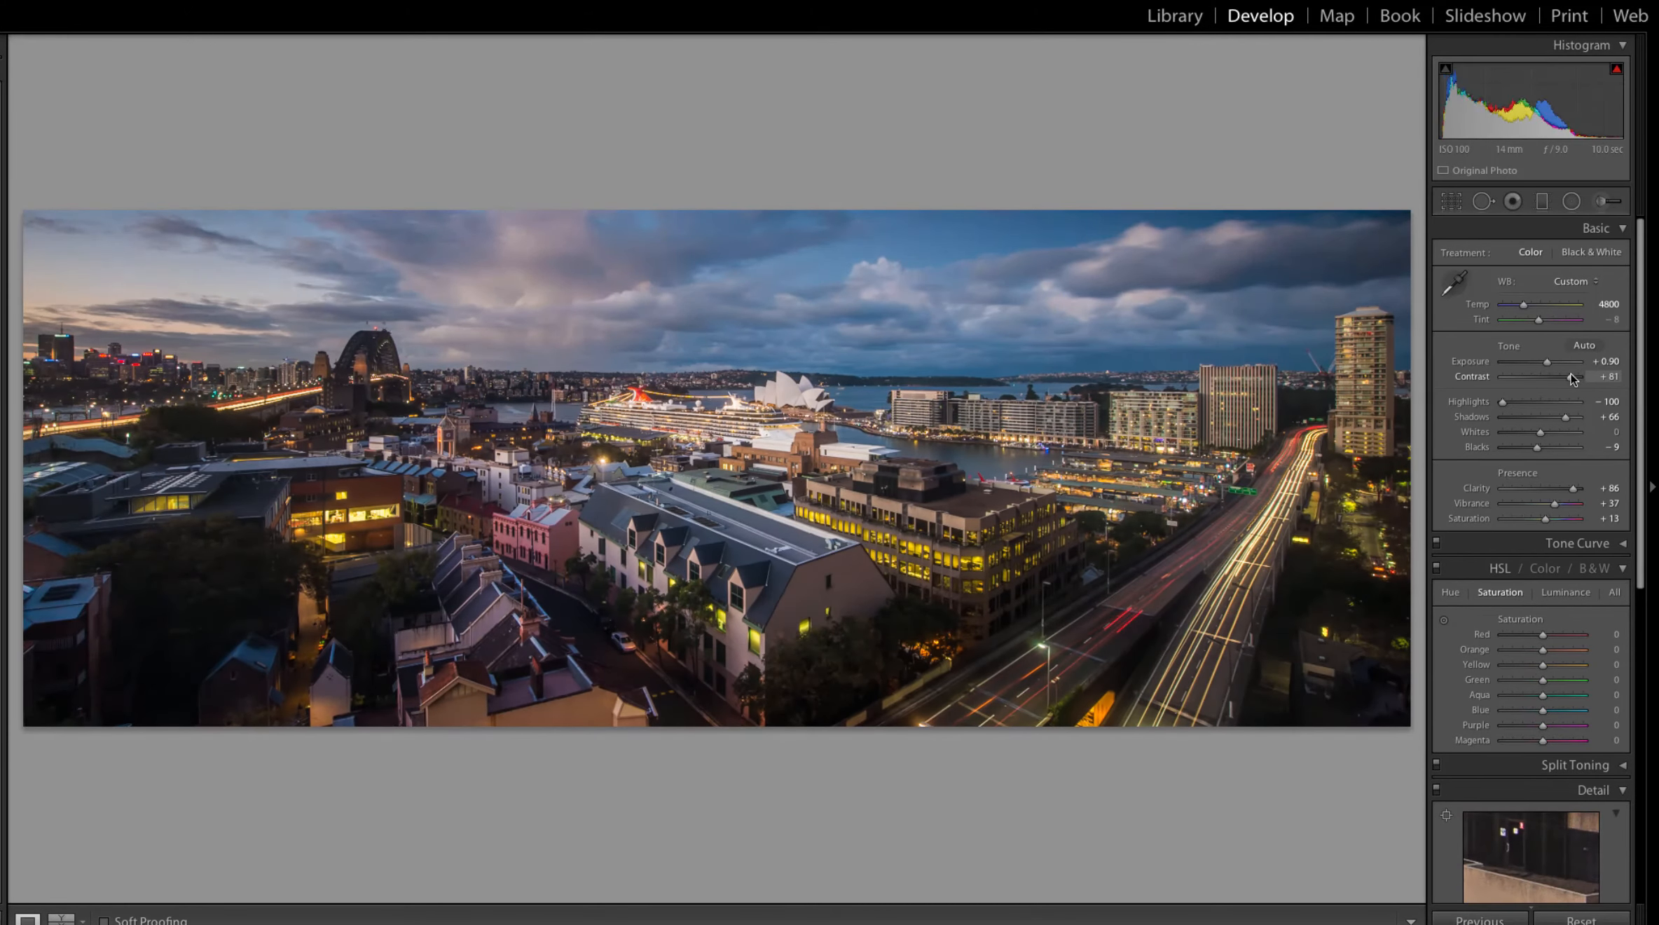
left_click_drag(1576, 375, 1563, 376)
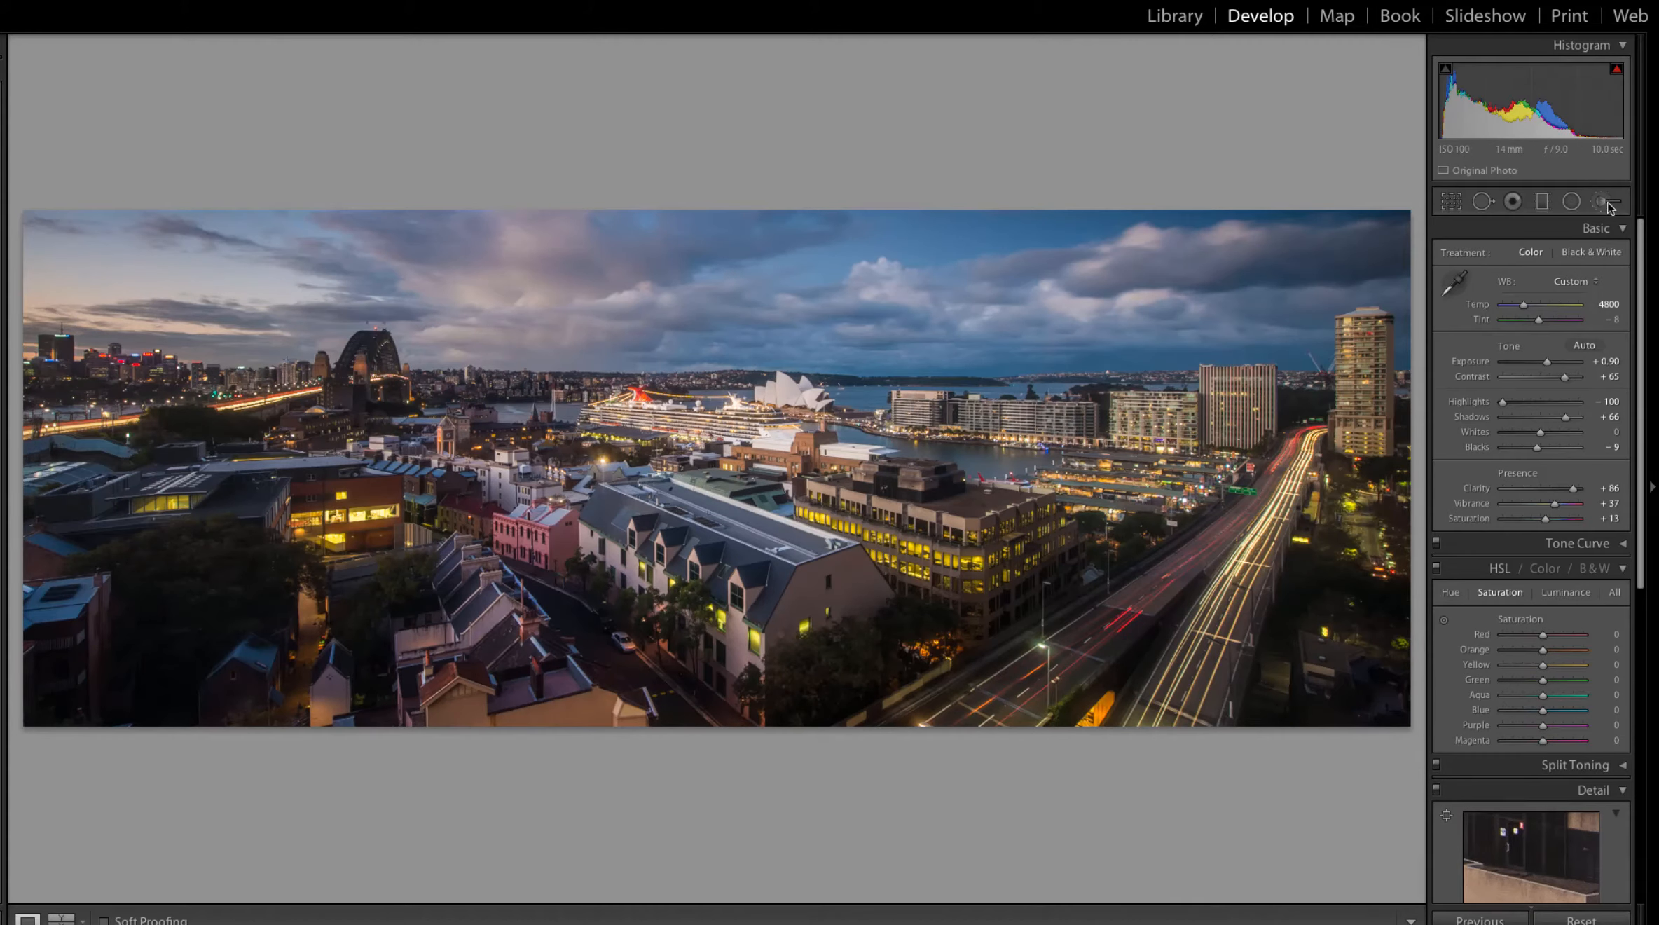
Brush a darkening local adjustment with lowered exposure over the bright lights near the lower centre.
left_click(1604, 200)
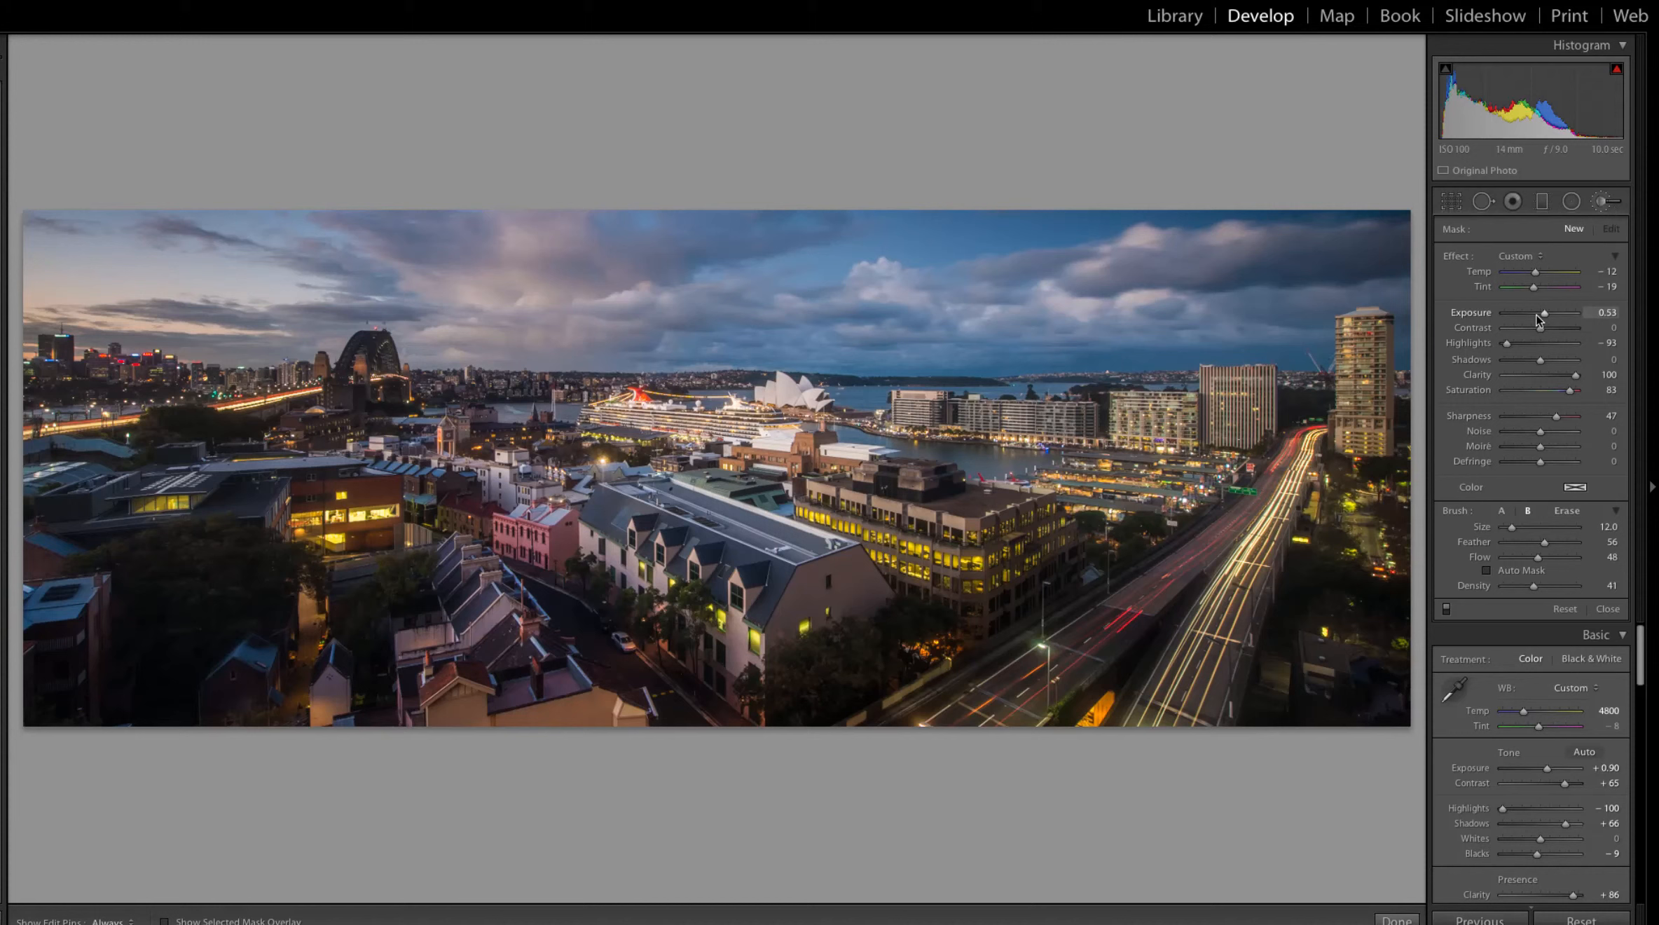
left_click_drag(1543, 313, 1502, 312)
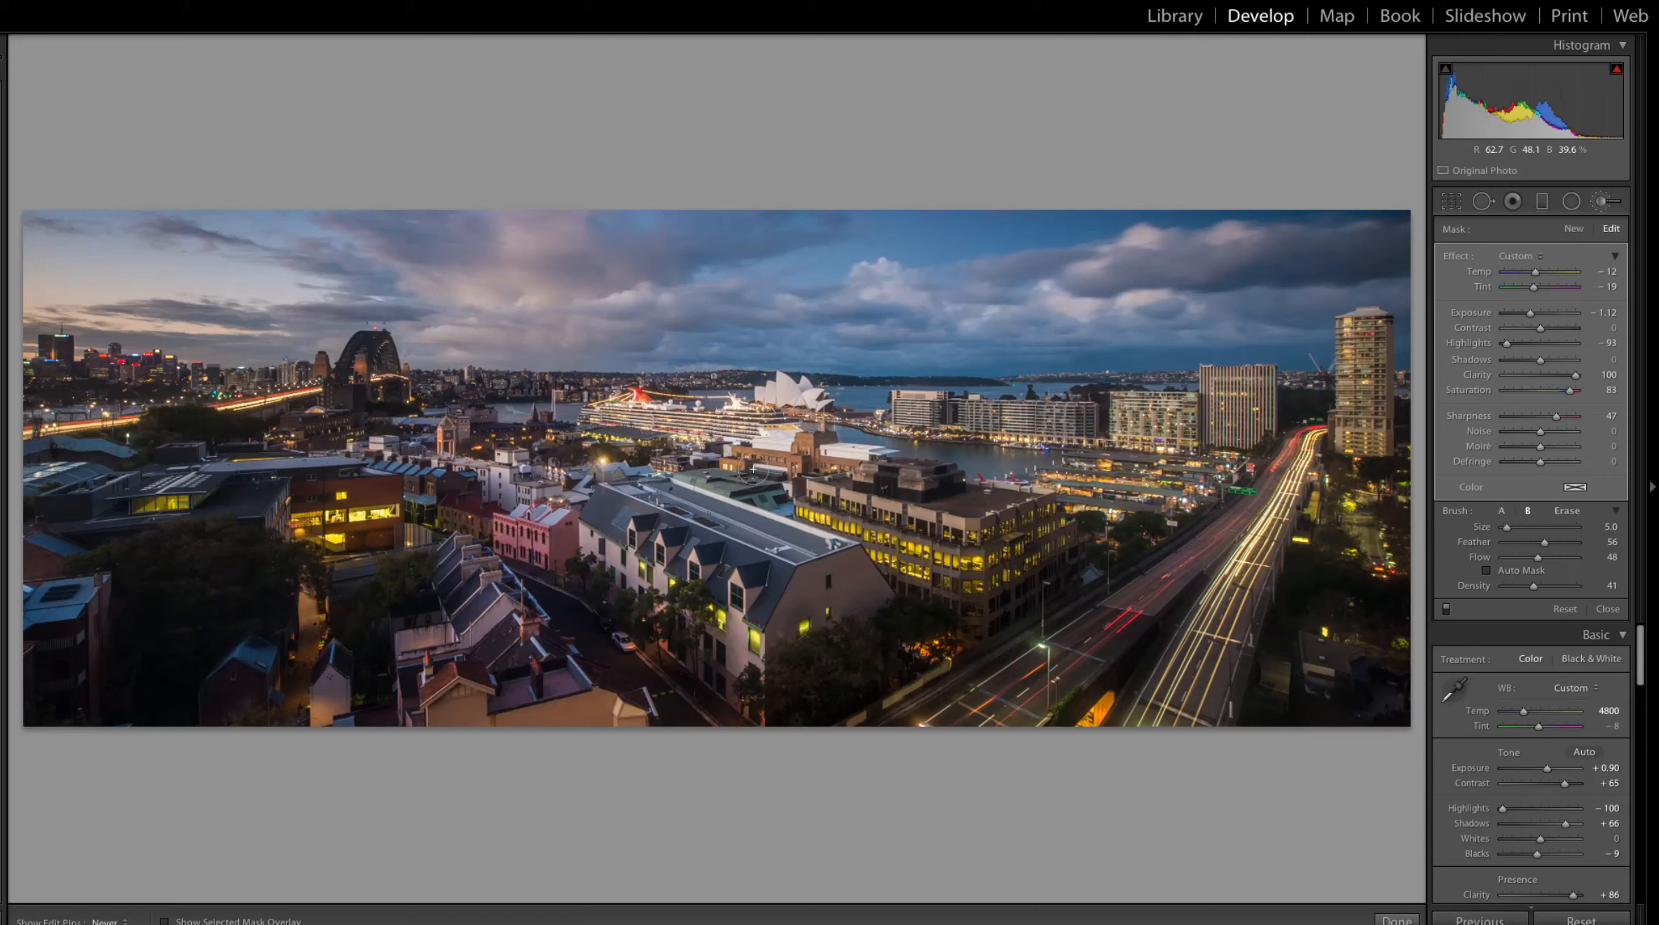
left_click_drag(751, 470, 985, 608)
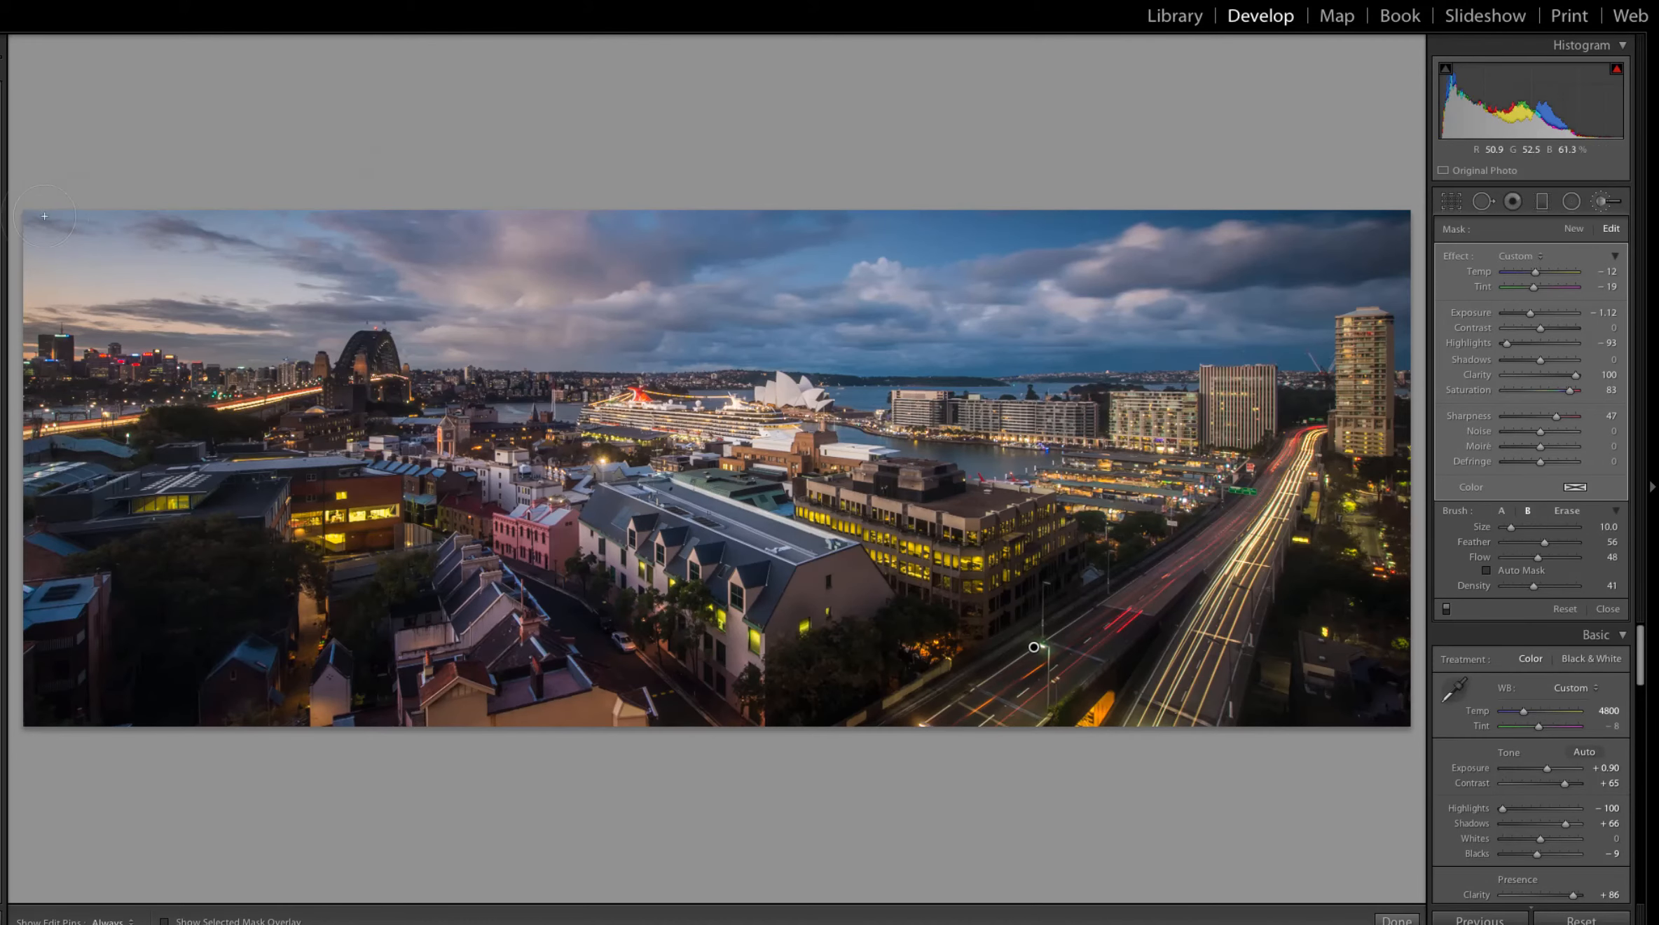
mouse_move(683, 216)
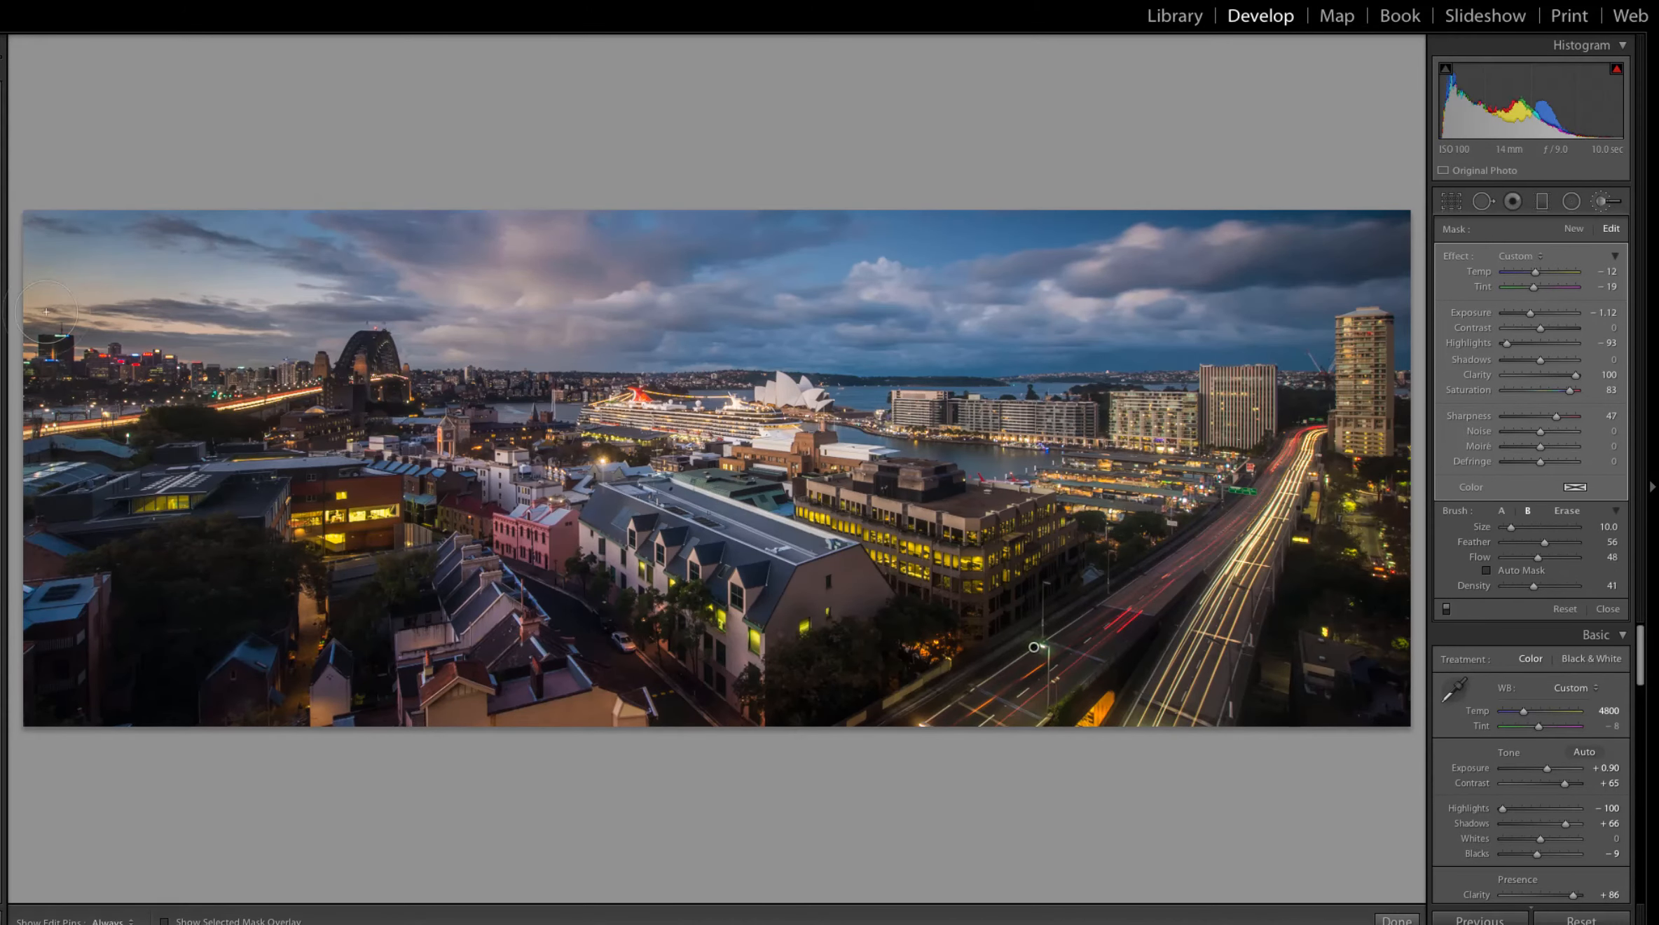
mouse_move(226, 266)
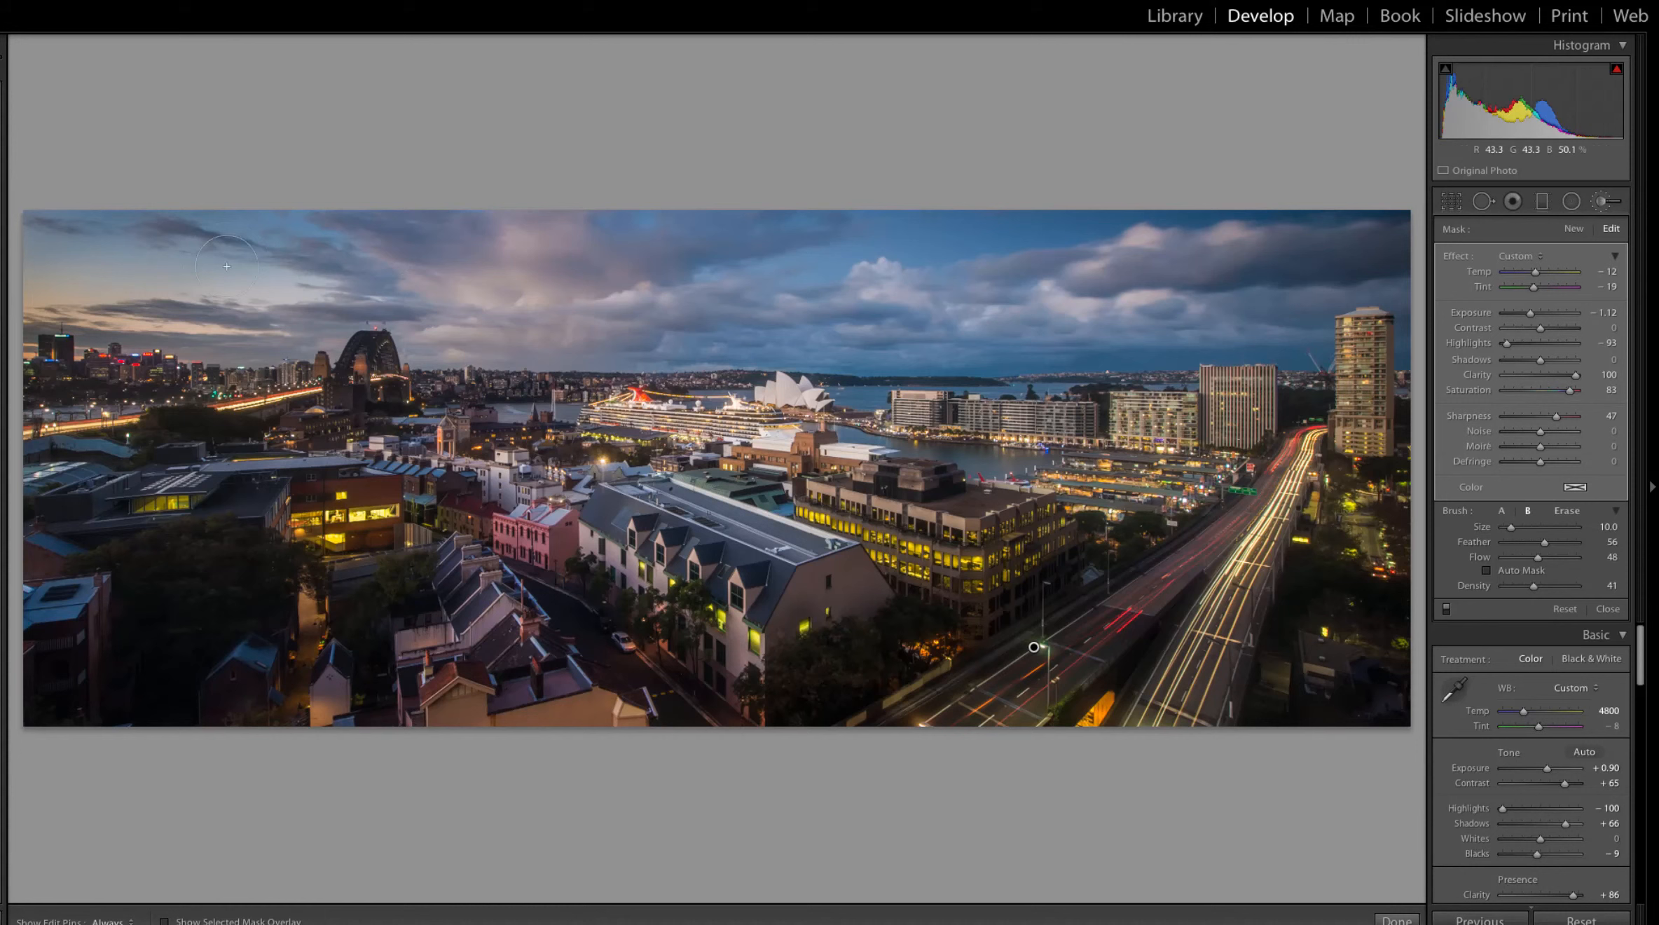